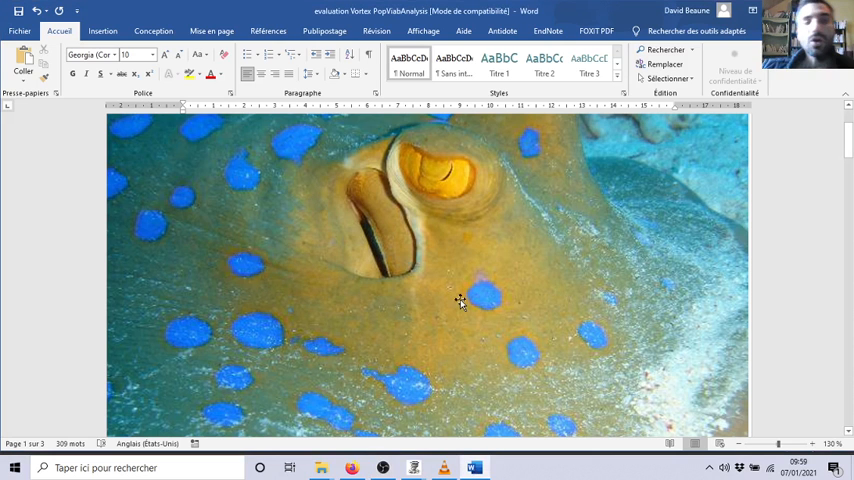
mouse_move(286, 230)
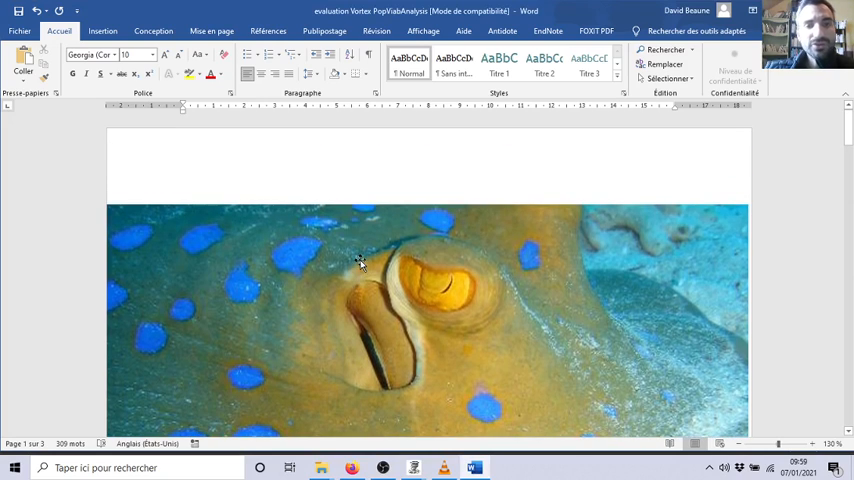
- Bring the BigCat Vortex project forward and browse its Species Description and State Variables input pages
scroll("down", 3)
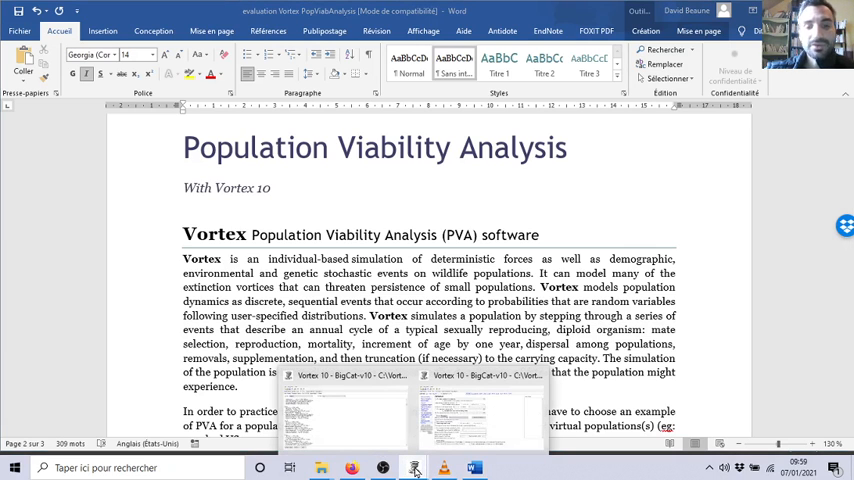
left_click(413, 467)
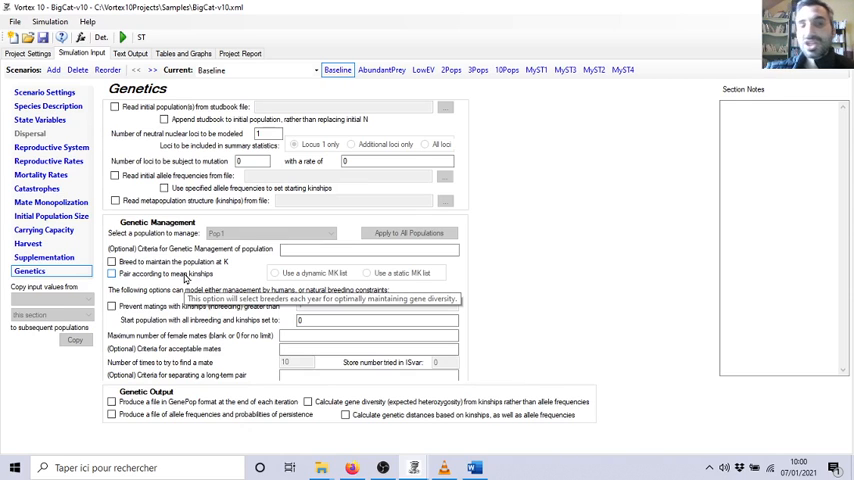
left_click(48, 107)
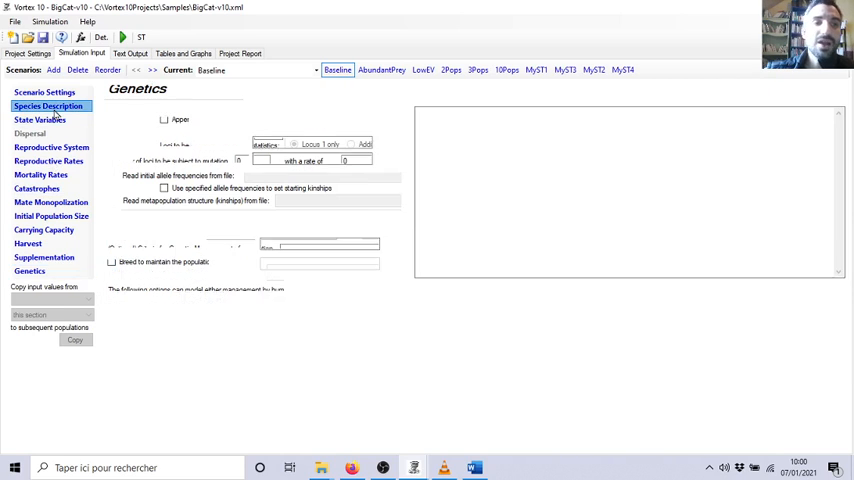
left_click(48, 106)
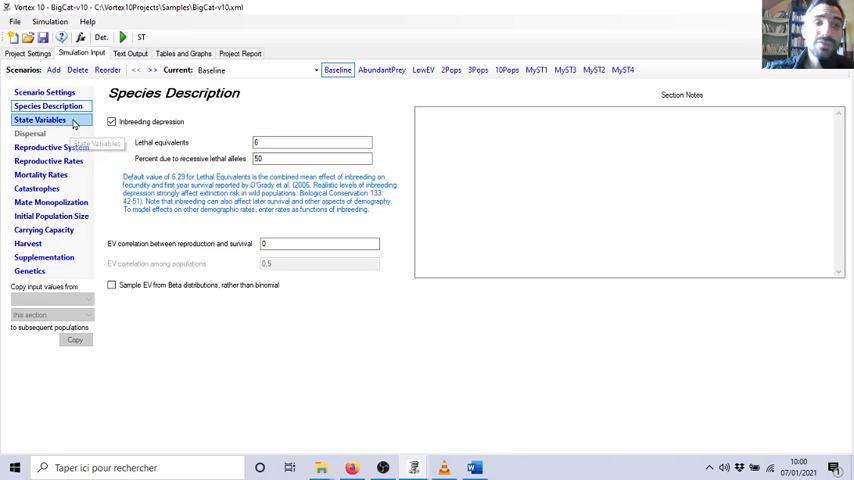
left_click(40, 120)
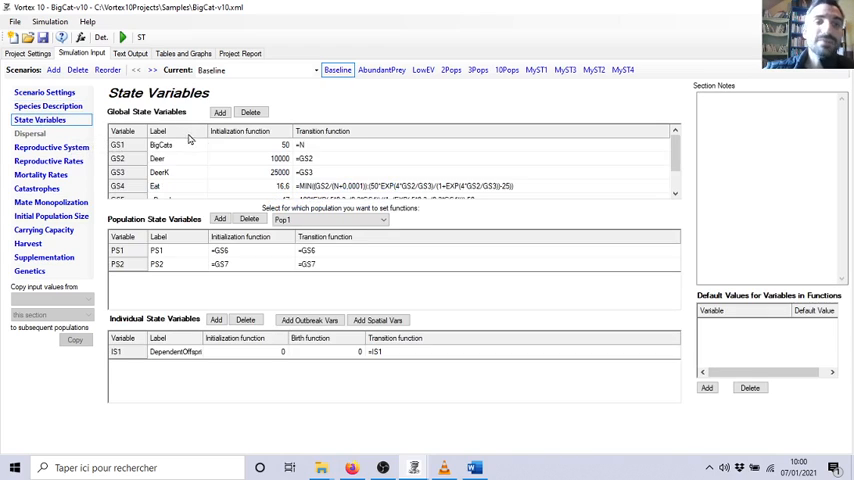
left_click(51, 147)
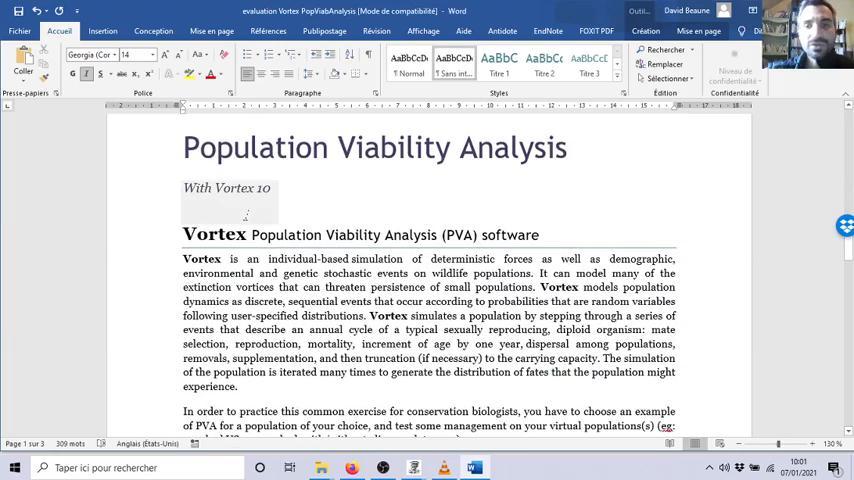
- Scroll through the assignment template, visiting the Project Report title and the References and Annexe placeholders
scroll("down", 3)
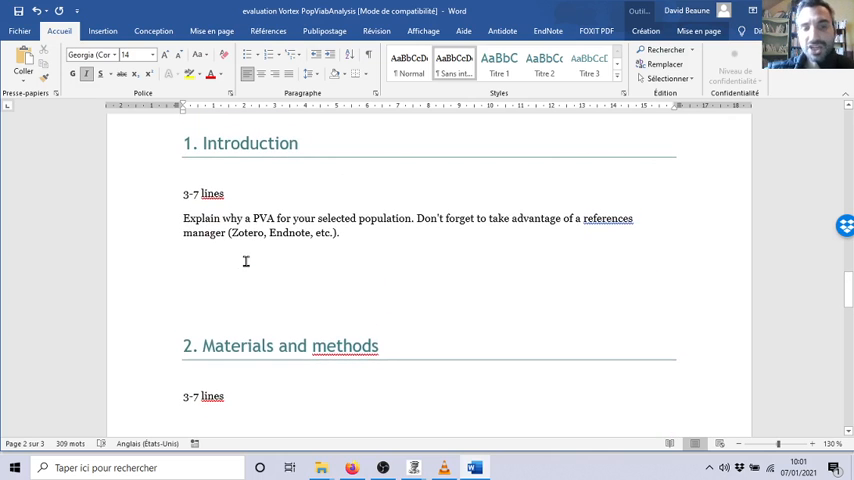
mouse_move(248, 233)
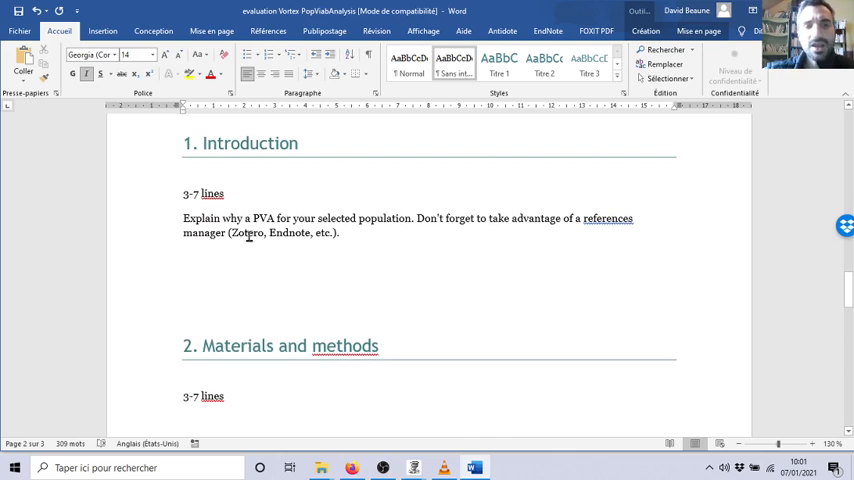
mouse_move(196, 195)
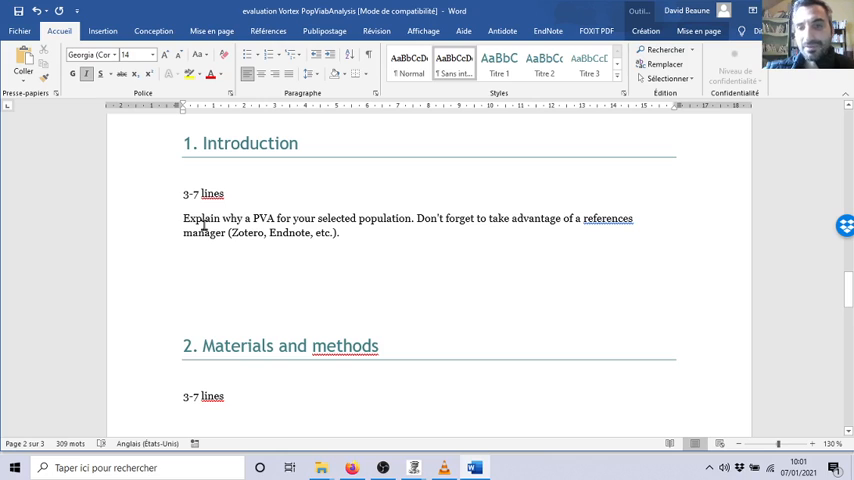
mouse_move(233, 205)
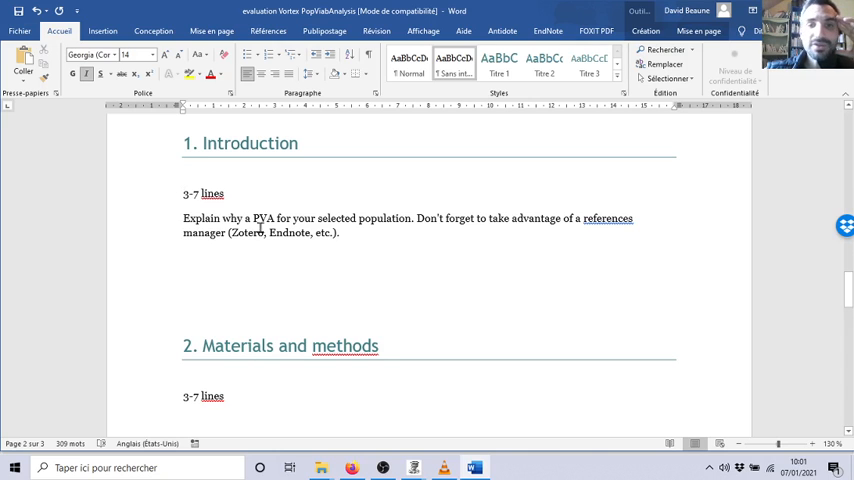
mouse_move(265, 240)
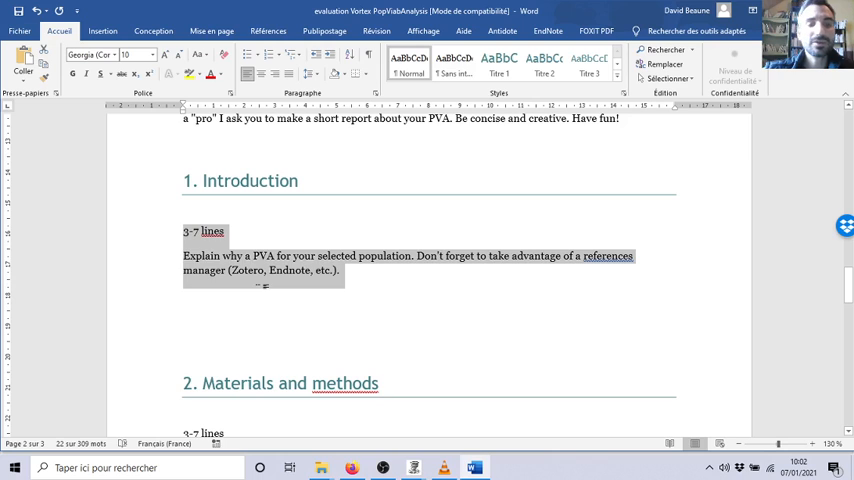
scroll("down", 3)
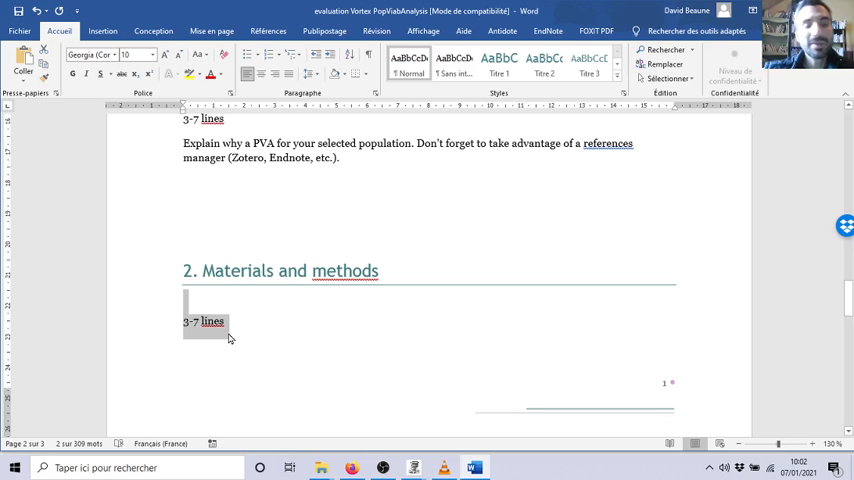
mouse_move(197, 379)
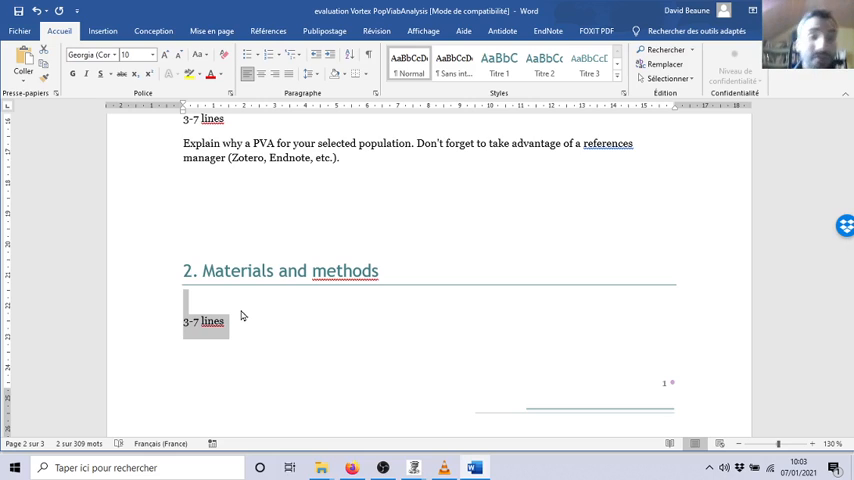
mouse_move(252, 322)
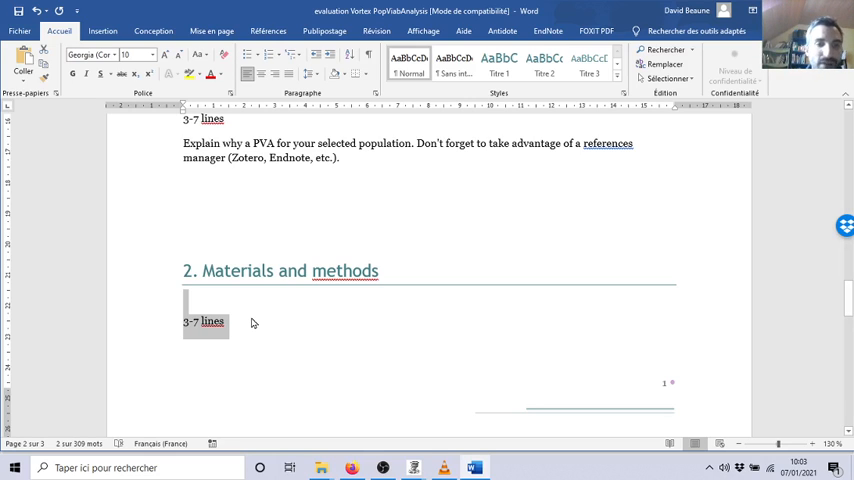
scroll("down", 3)
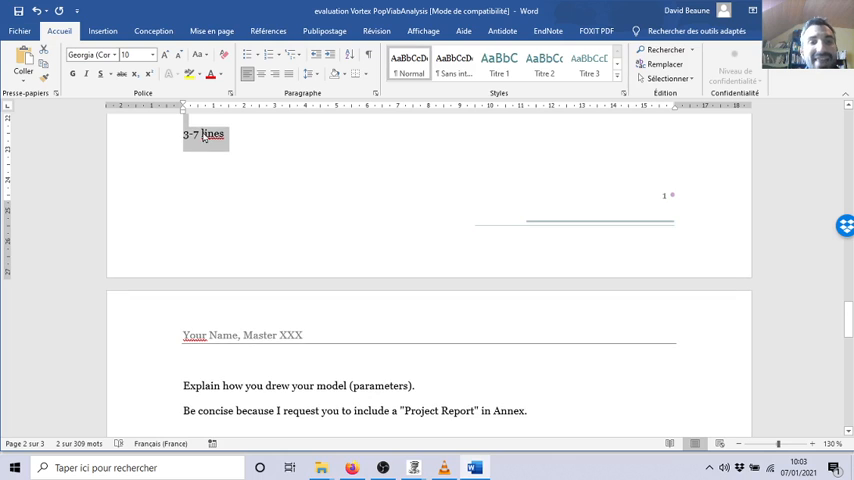
scroll("down", 3)
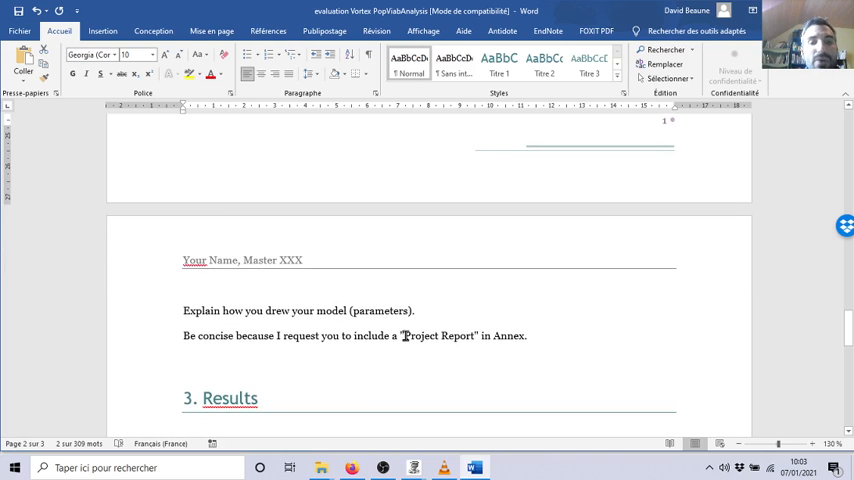
double_click(438, 335)
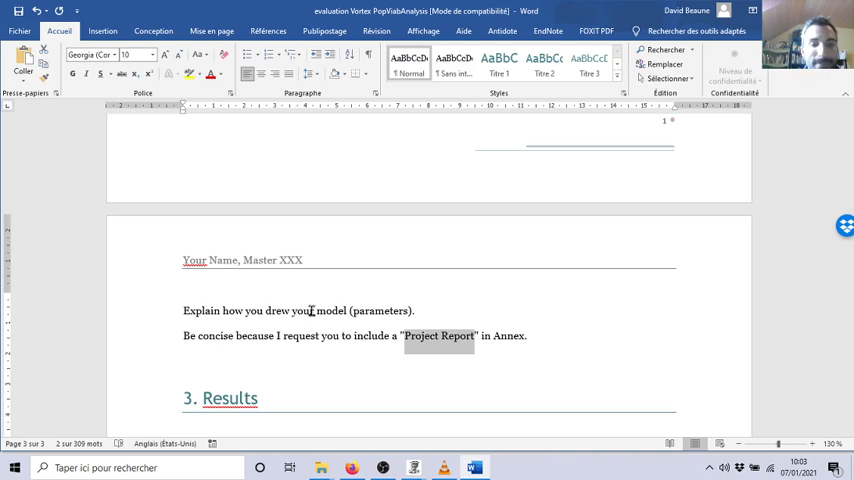
scroll("down", 3)
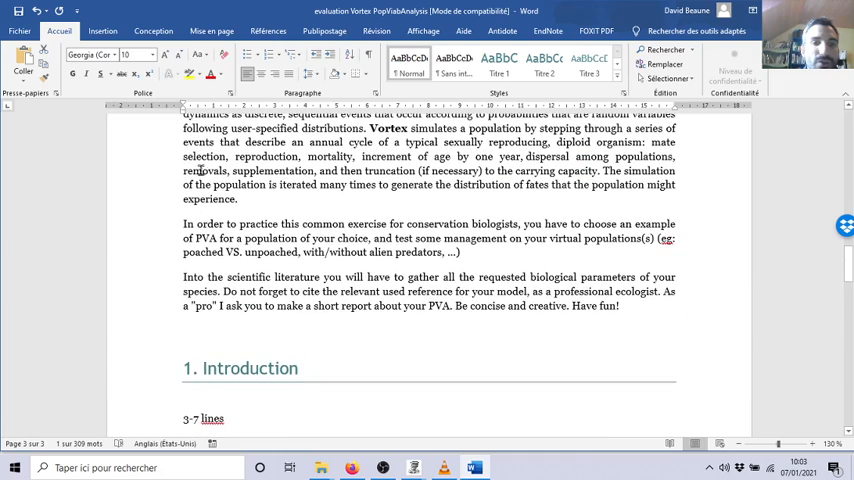
scroll("down", 3)
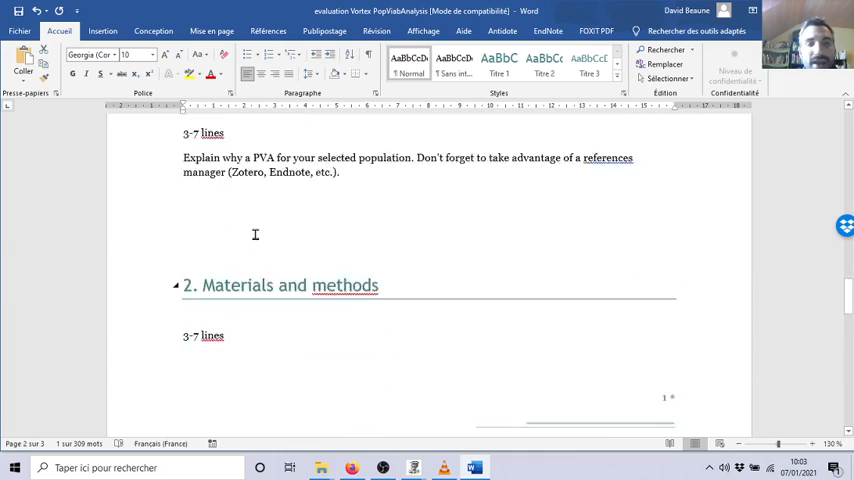
scroll("down", 3)
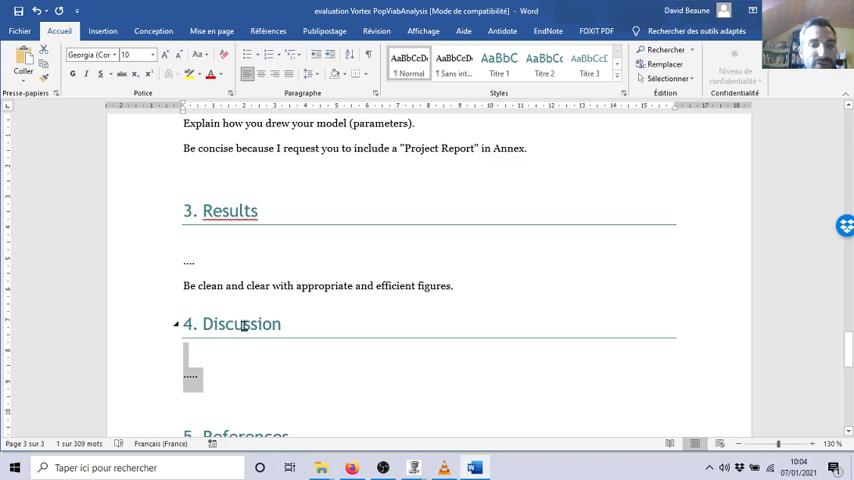
scroll("down", 3)
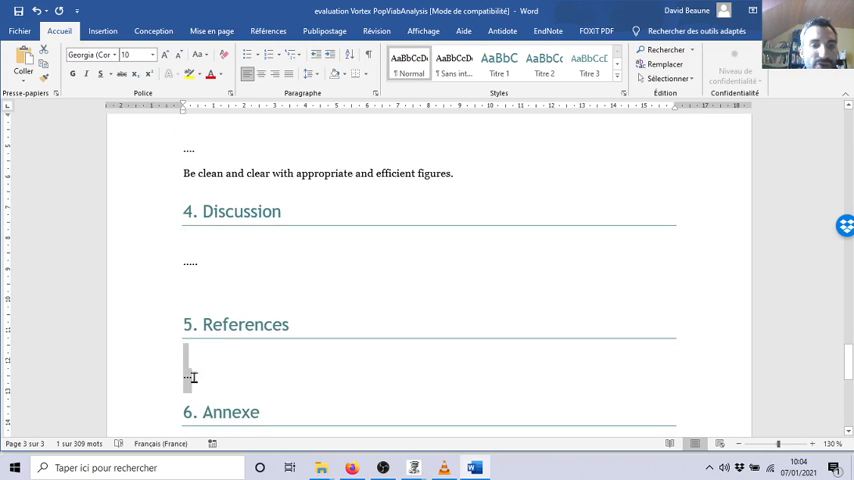
left_click(186, 365)
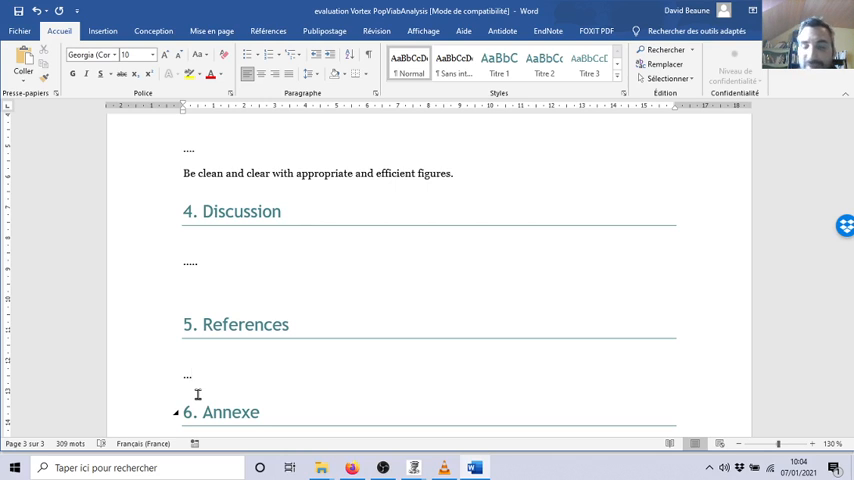
scroll("down", 3)
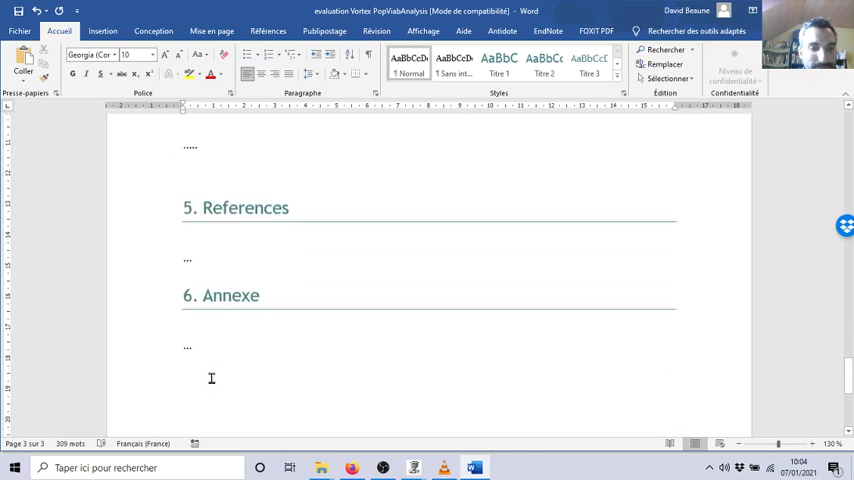
scroll("down", 3)
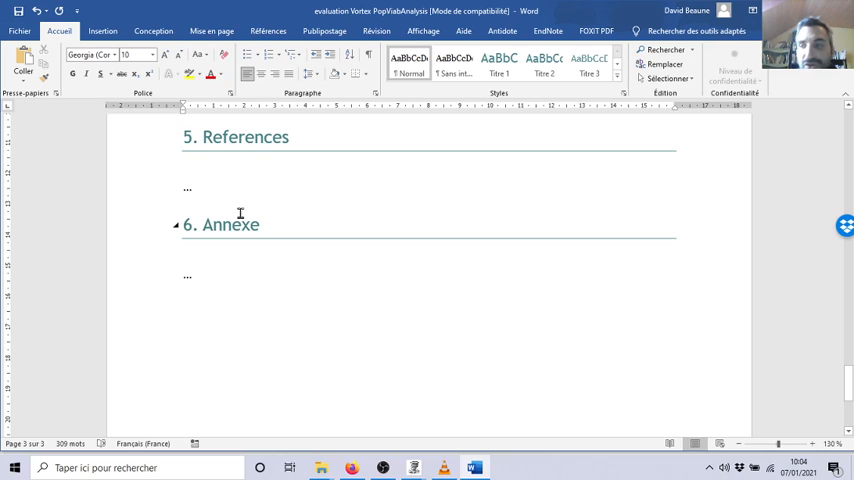
left_click(190, 187)
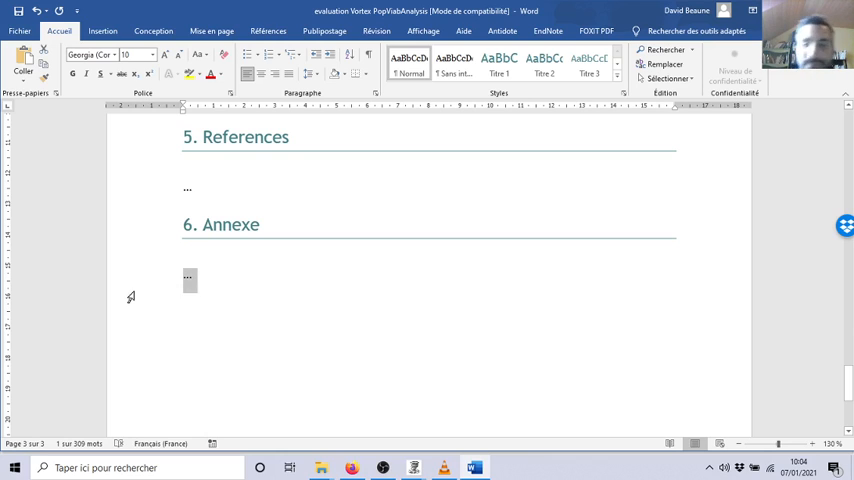
mouse_move(220, 292)
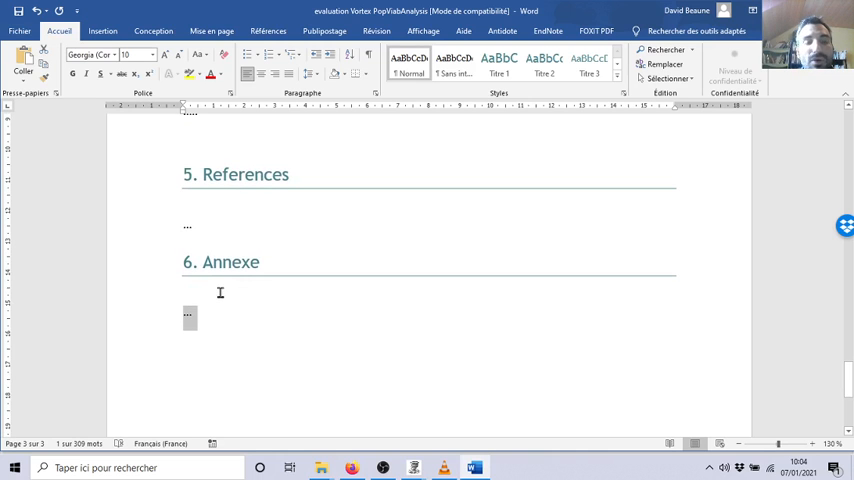
scroll("up", 3)
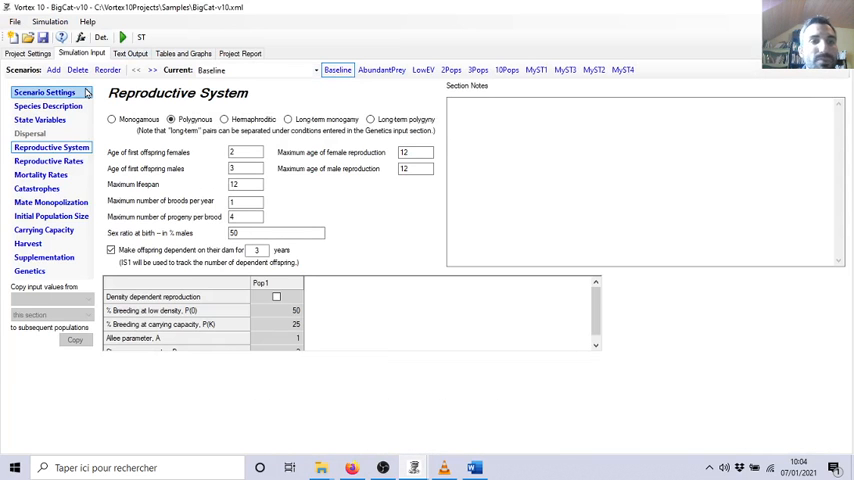
mouse_move(44, 92)
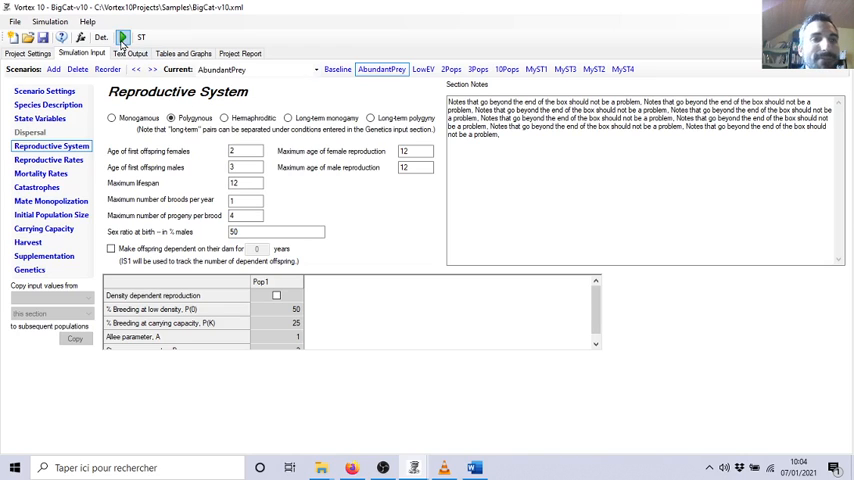
mouse_move(123, 37)
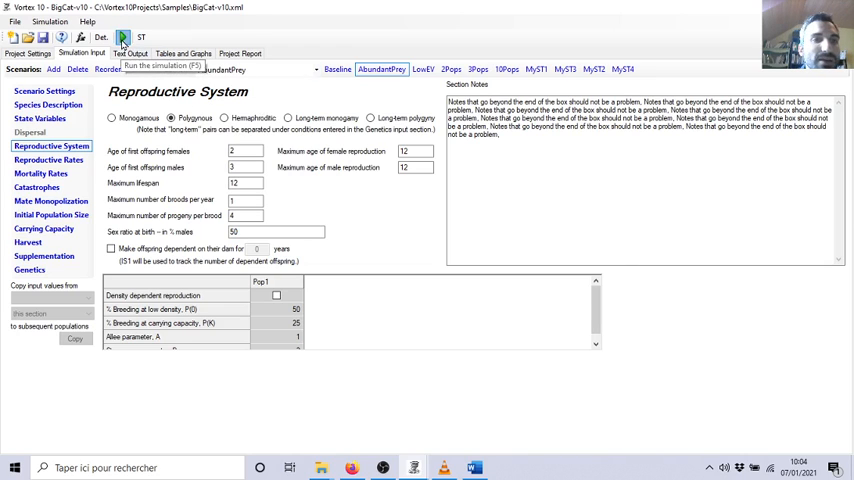
- Run the simulation with the Baseline and AbundantPrey scenarios ticked
left_click(122, 37)
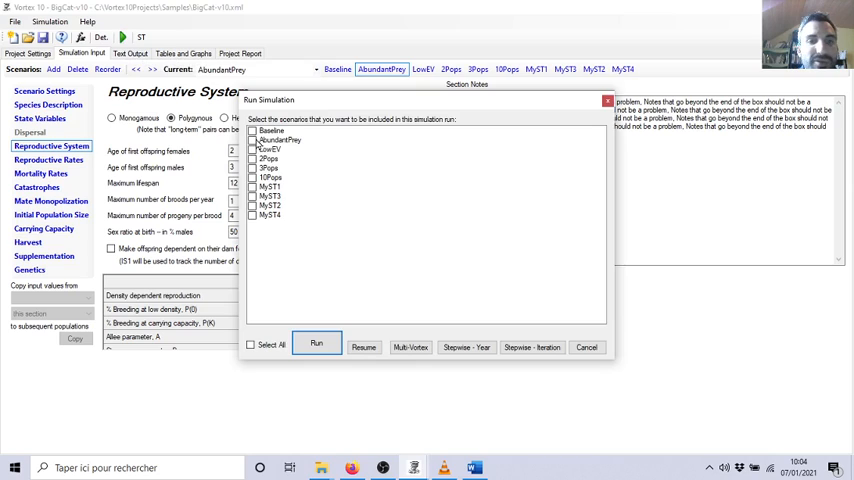
left_click(280, 139)
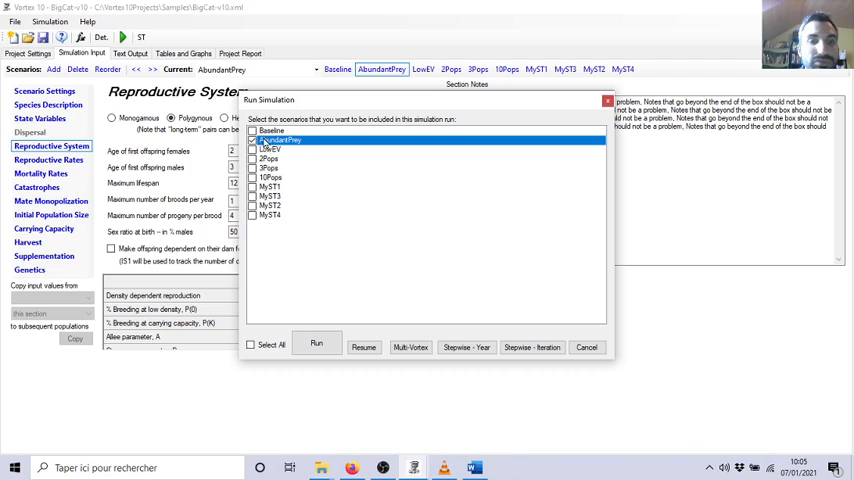
left_click(271, 131)
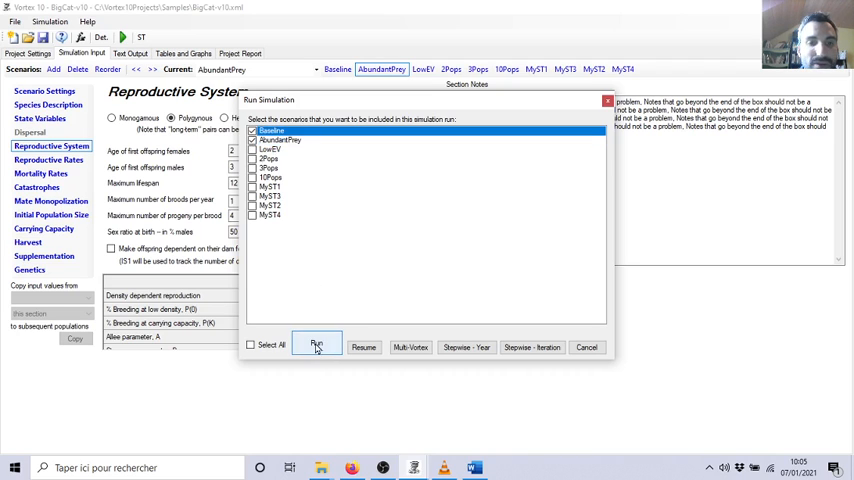
left_click(316, 345)
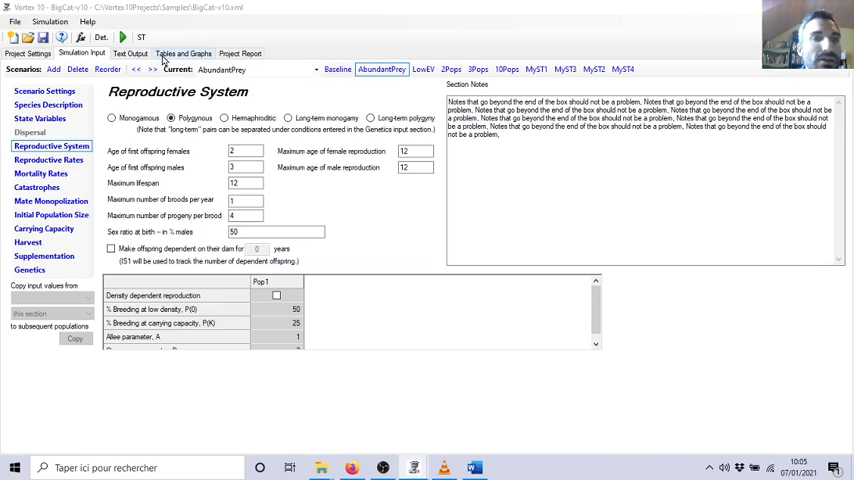
- Show the N vs Year results plot with both Baseline and AbundantPrey scenarios included
left_click(183, 53)
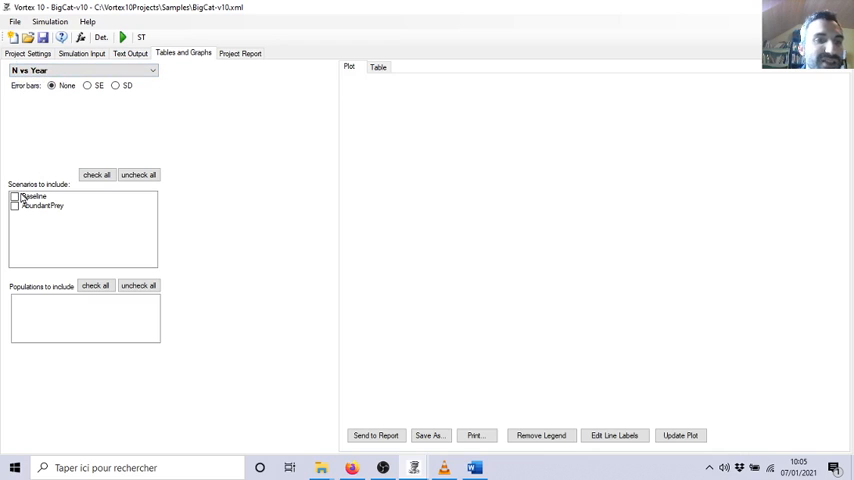
left_click(35, 195)
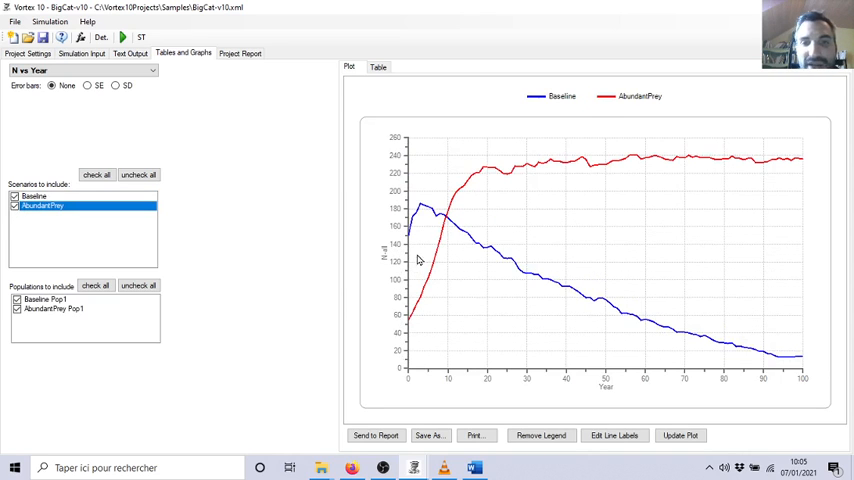
mouse_move(443, 216)
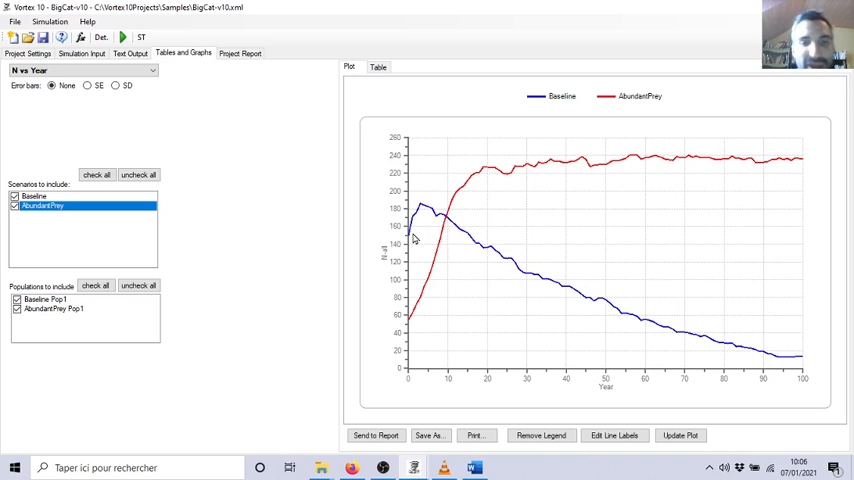
mouse_move(199, 186)
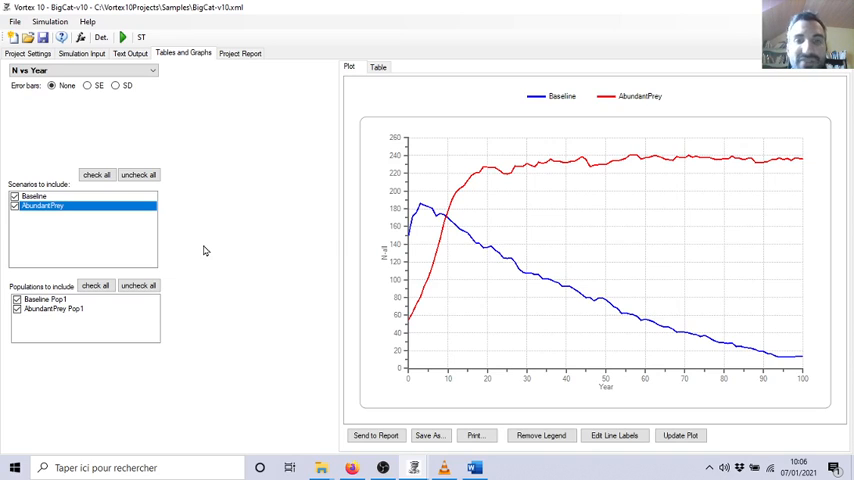
- Set the plot's error bars to SD
left_click(115, 86)
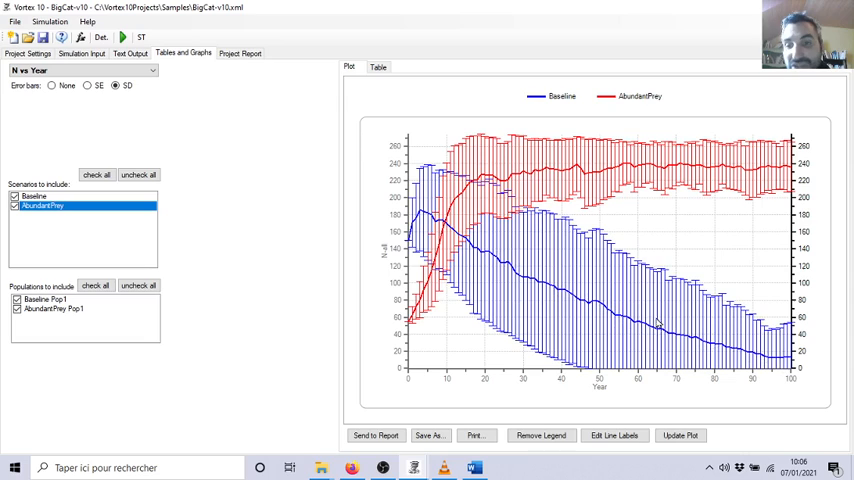
mouse_move(425, 295)
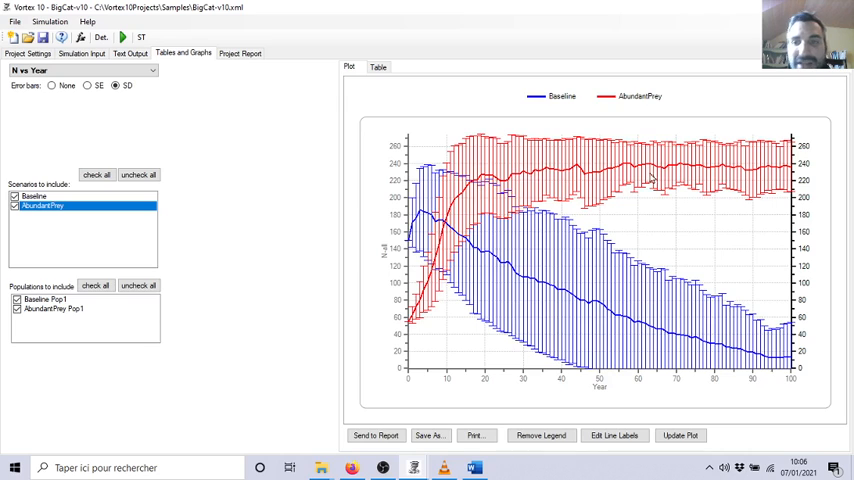
mouse_move(520, 178)
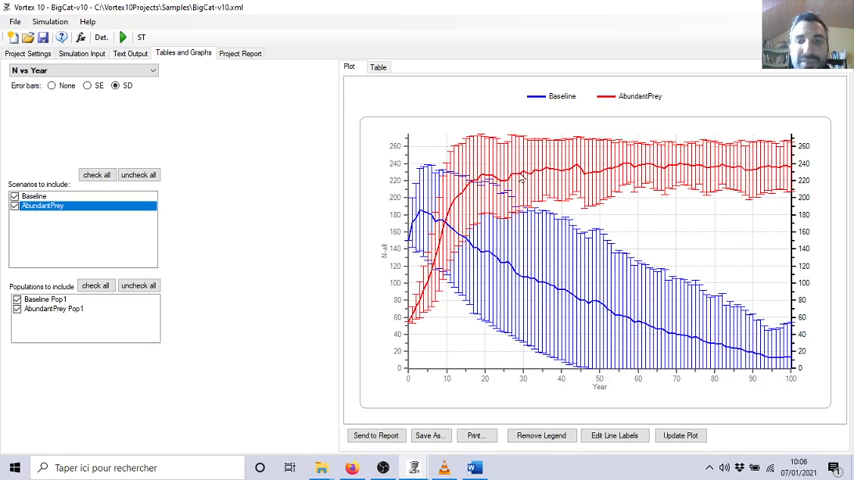
mouse_move(611, 169)
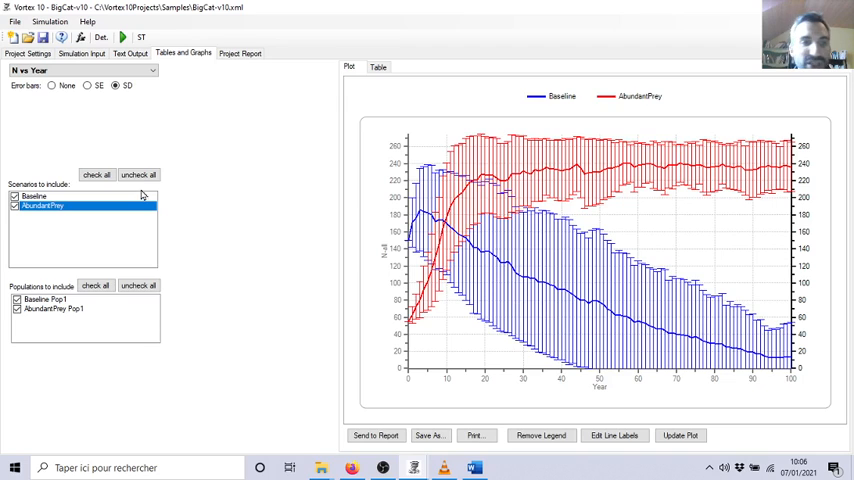
mouse_move(491, 297)
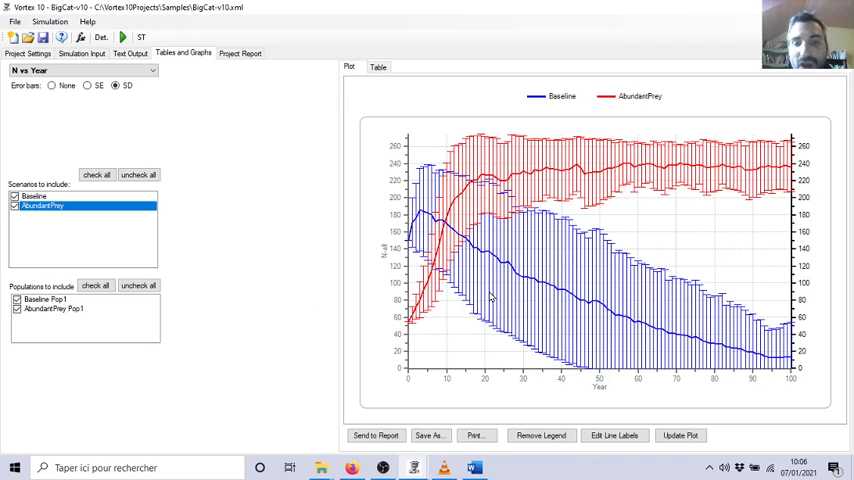
mouse_move(481, 226)
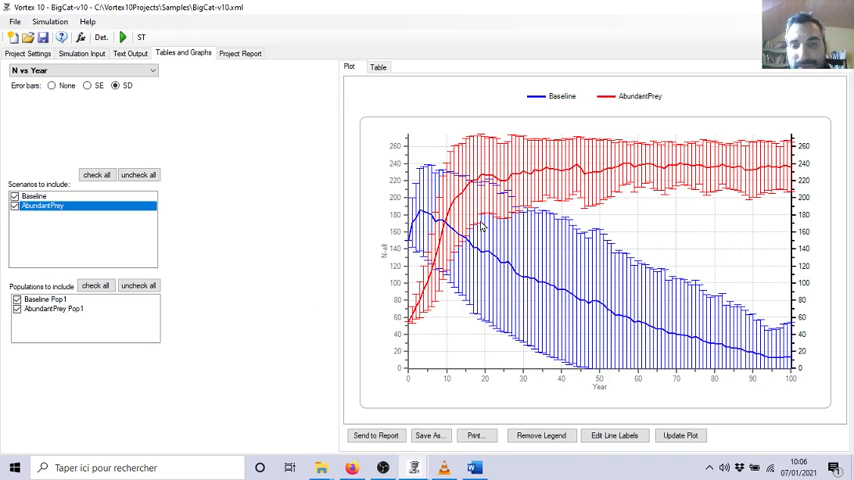
mouse_move(527, 320)
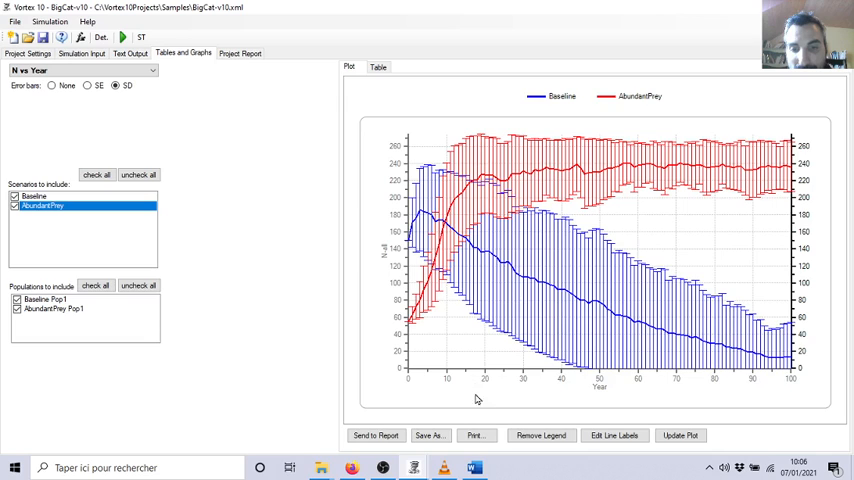
mouse_move(408, 148)
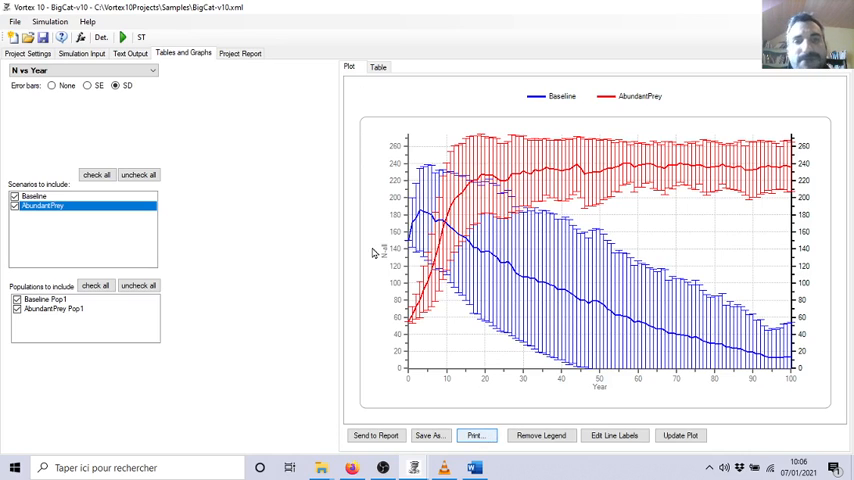
mouse_move(336, 280)
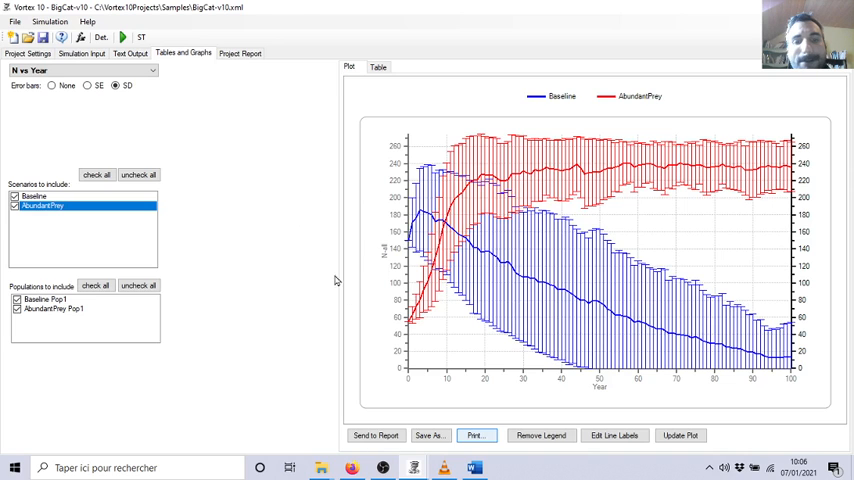
left_click(476, 435)
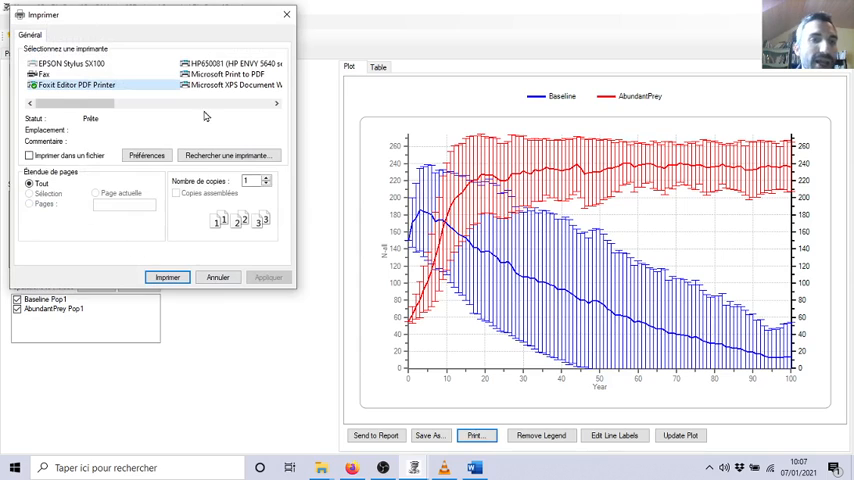
left_click(217, 277)
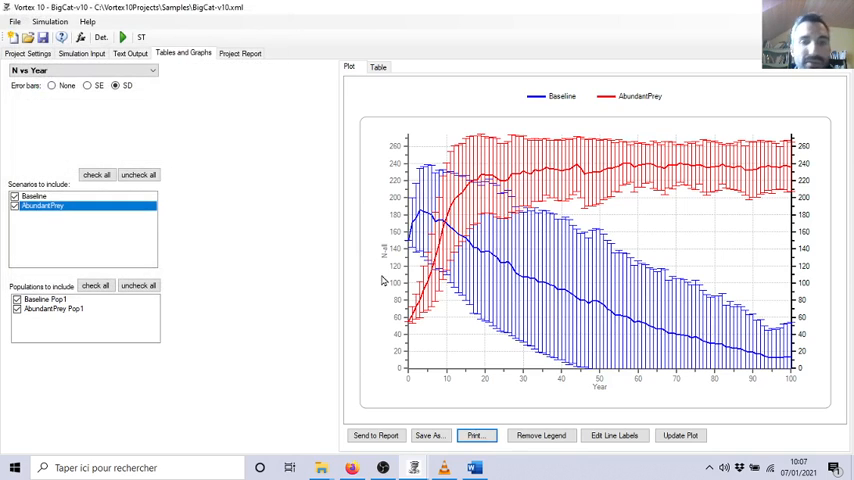
mouse_move(340, 39)
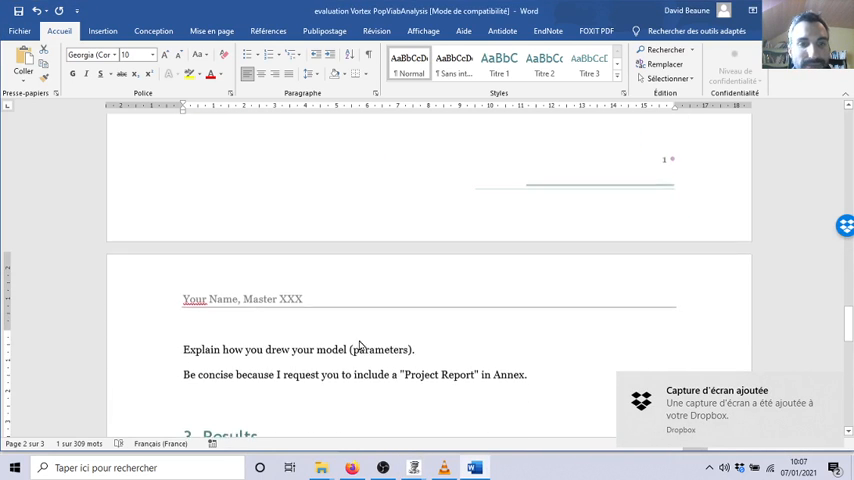
- Scroll down to the Results section of the Word document
scroll("down", 3)
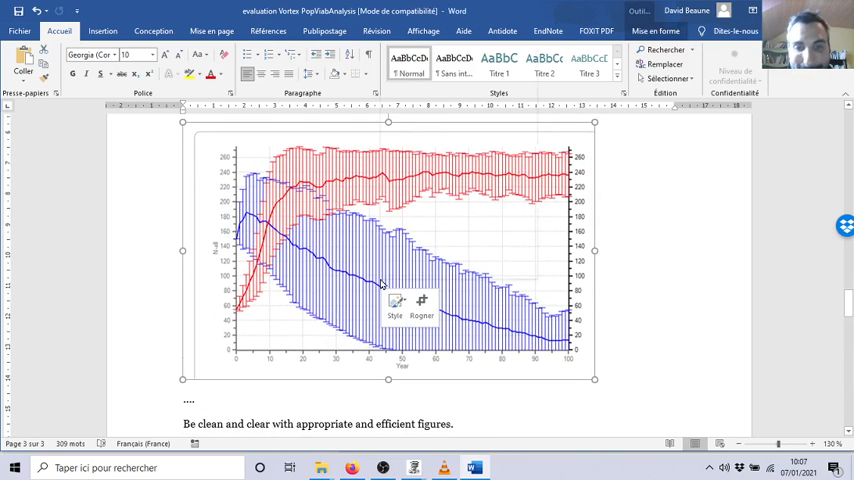
- Insert the caption 'Figure 1 PVA with Vortex' under the pasted plot
right_click(380, 285)
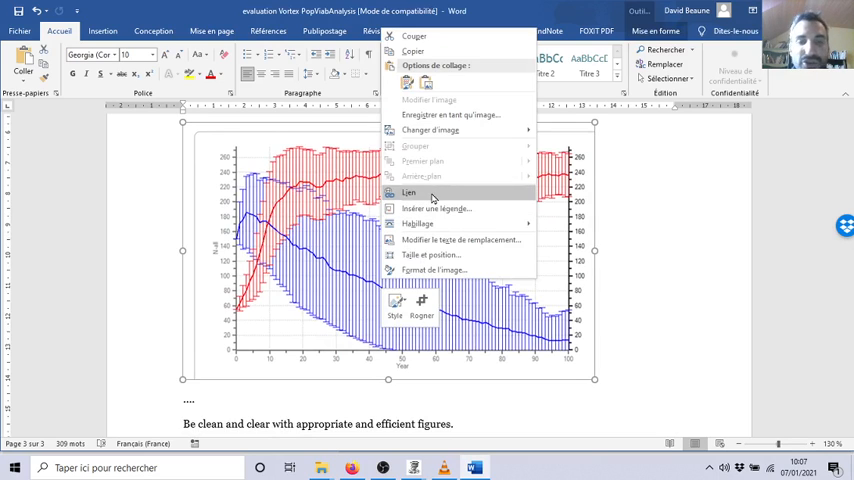
mouse_move(434, 209)
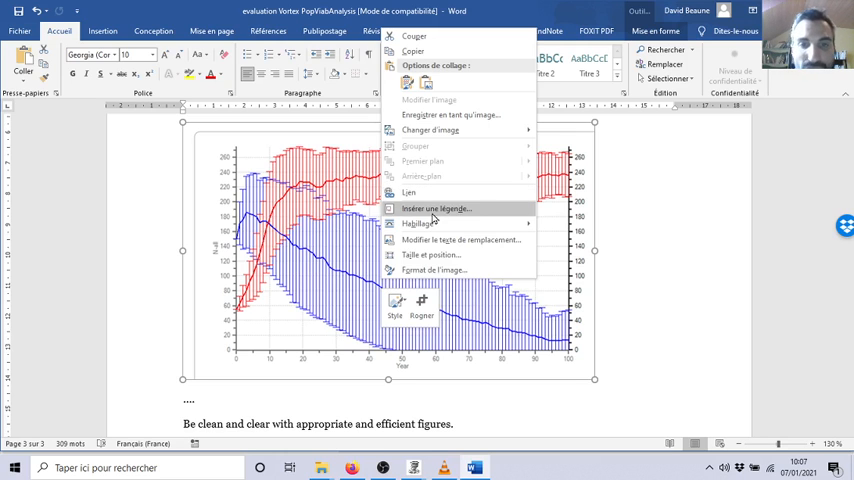
left_click(434, 208)
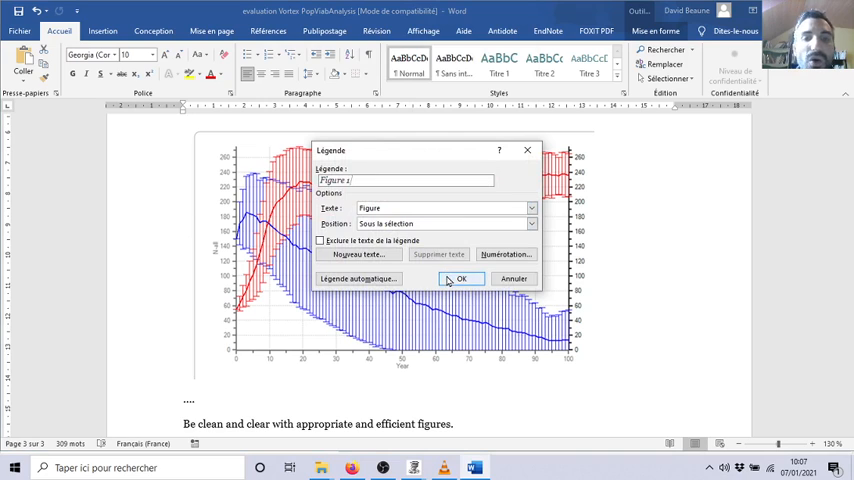
left_click(460, 278)
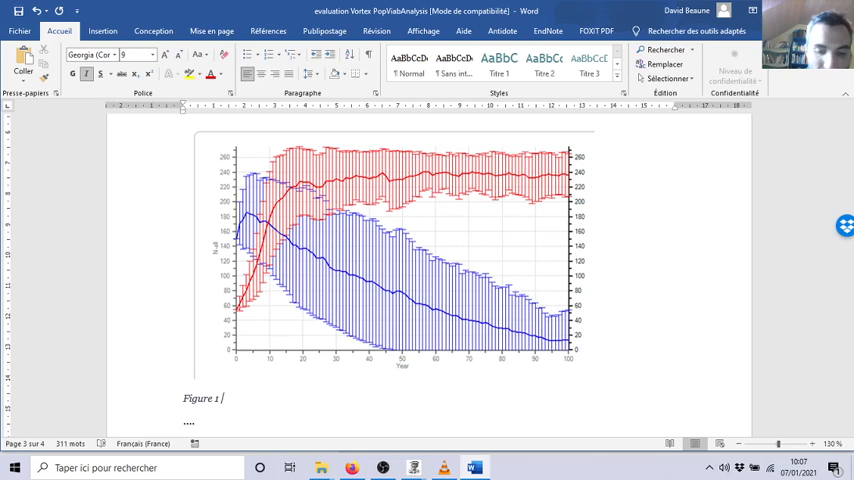
type("PA")
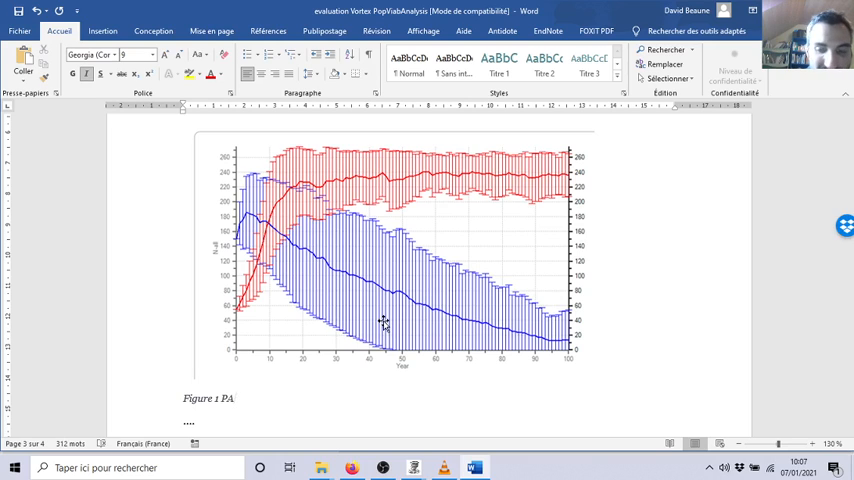
type("VA w")
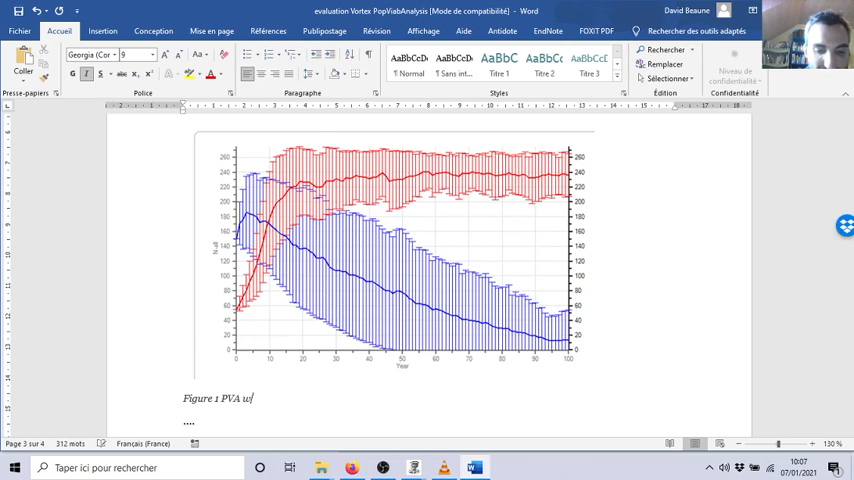
type("ith Vortek")
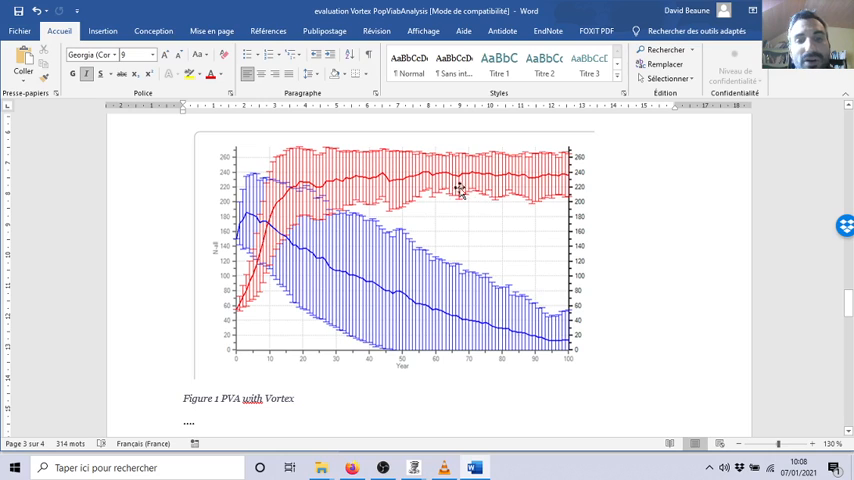
mouse_move(355, 262)
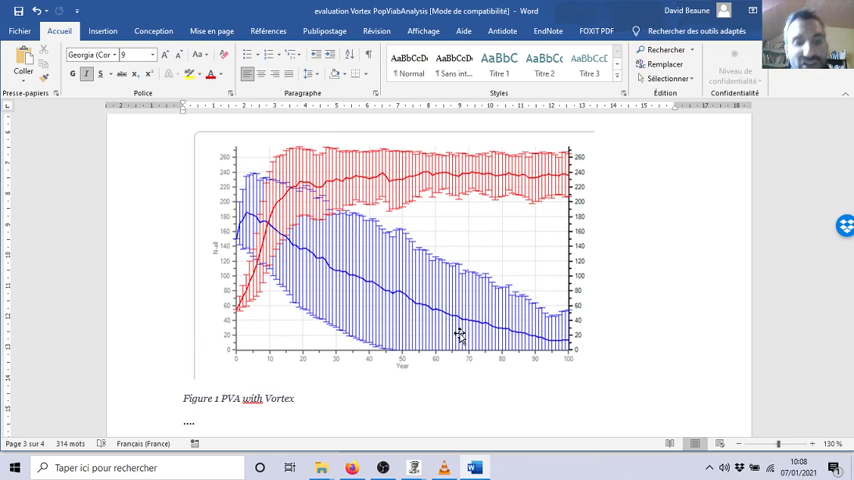
left_click(295, 398)
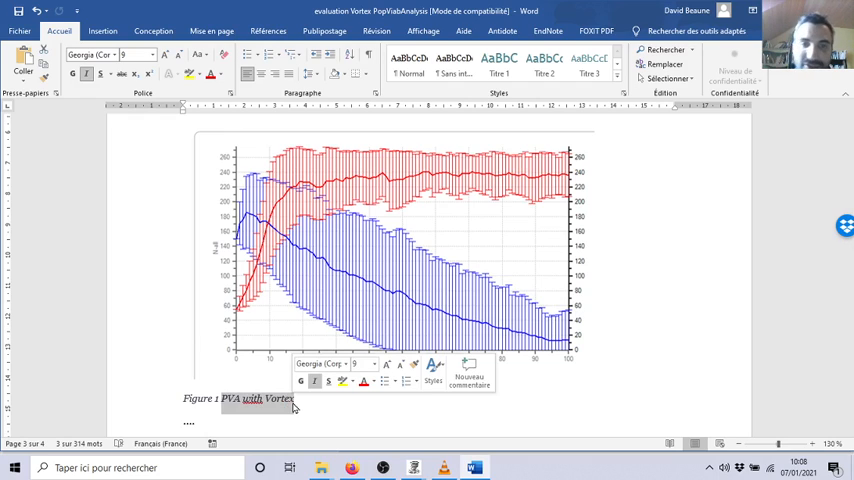
mouse_move(287, 322)
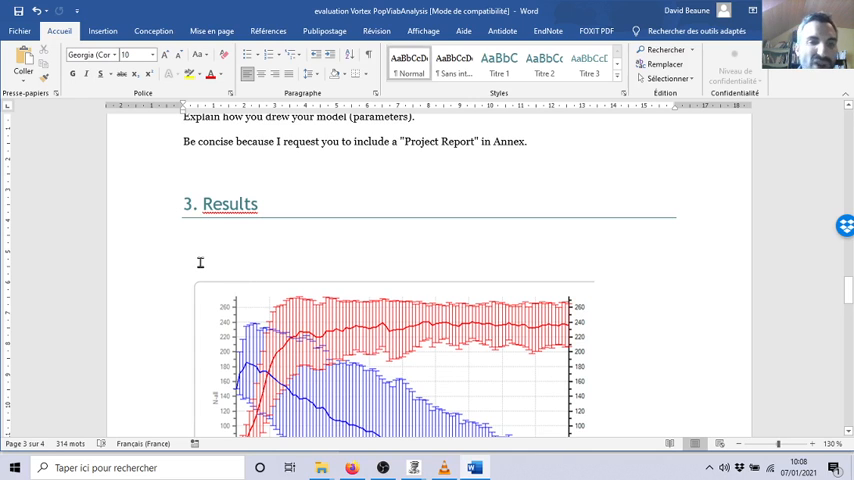
scroll("down", 3)
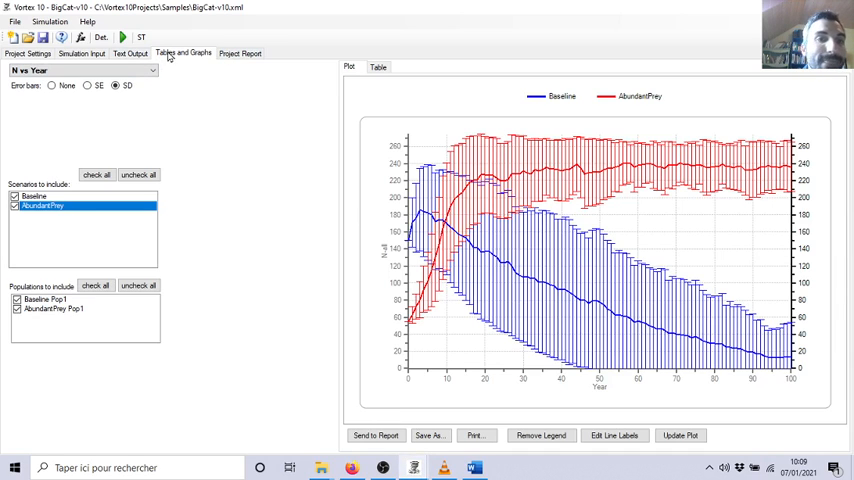
- Show the Text Output scenario summary table for Baseline and AbundantPrey
left_click(130, 53)
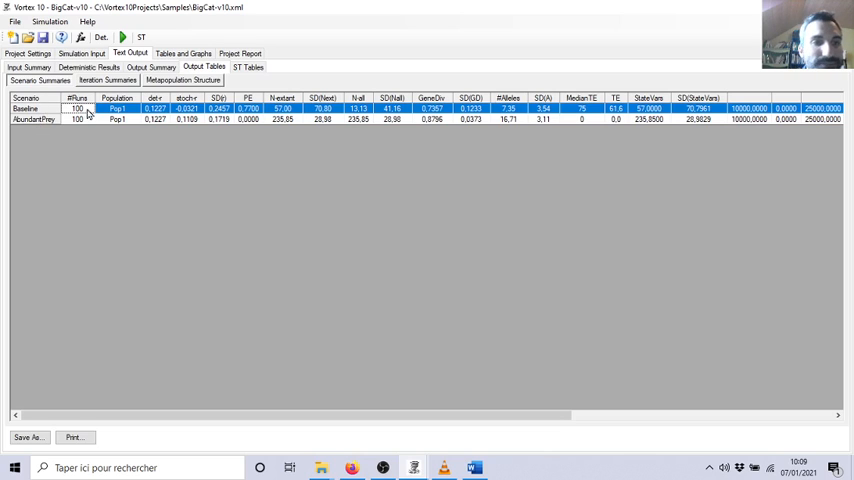
mouse_move(379, 148)
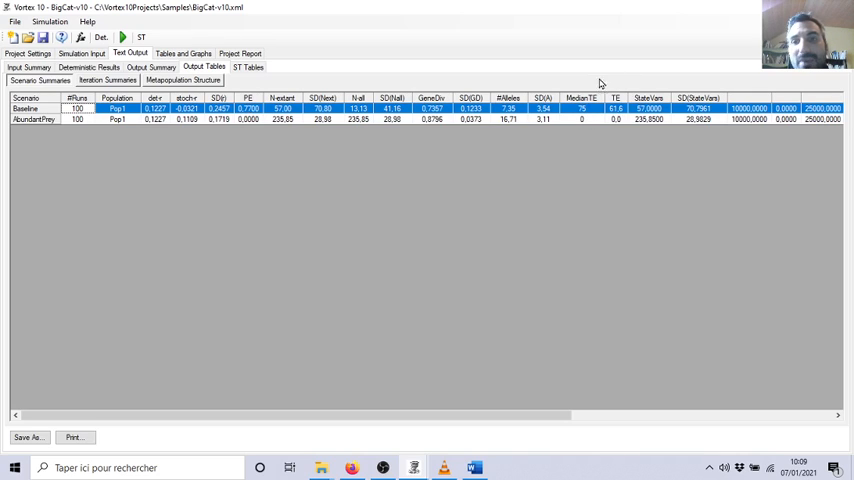
mouse_move(614, 117)
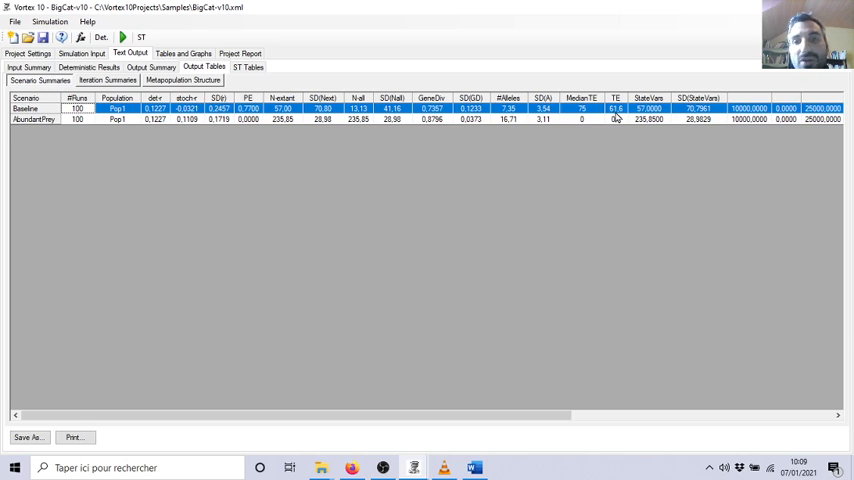
mouse_move(575, 143)
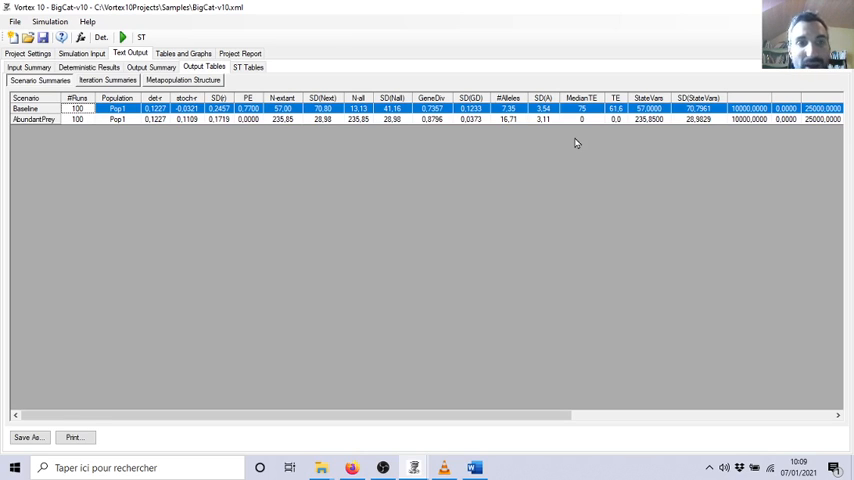
mouse_move(267, 116)
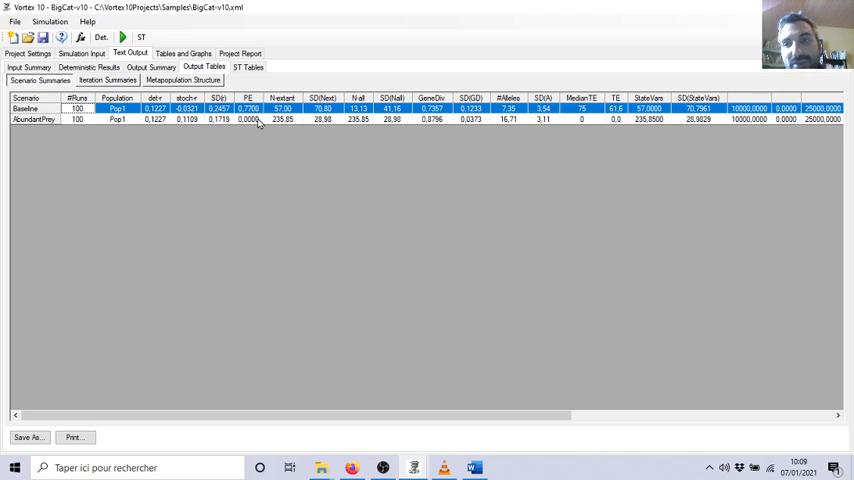
mouse_move(308, 248)
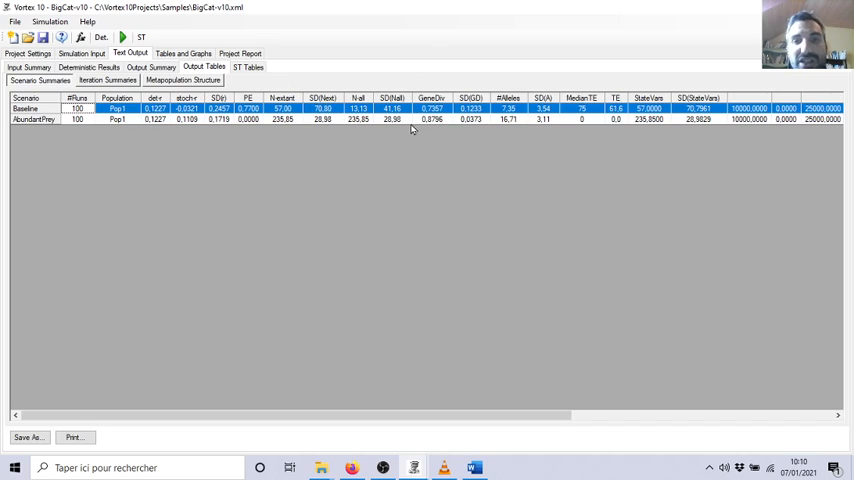
mouse_move(228, 253)
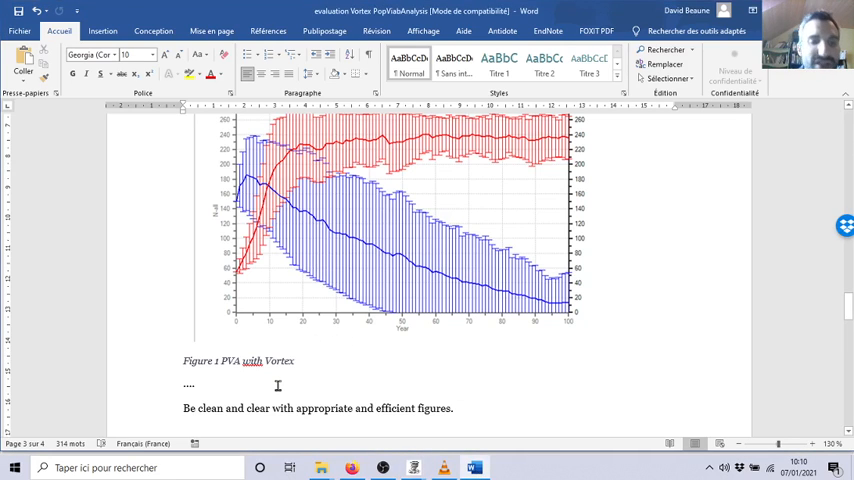
mouse_move(200, 383)
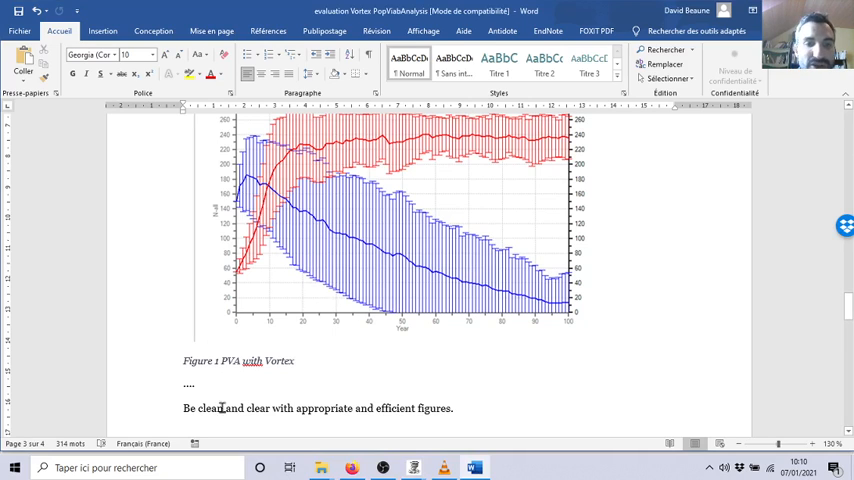
scroll("down", 3)
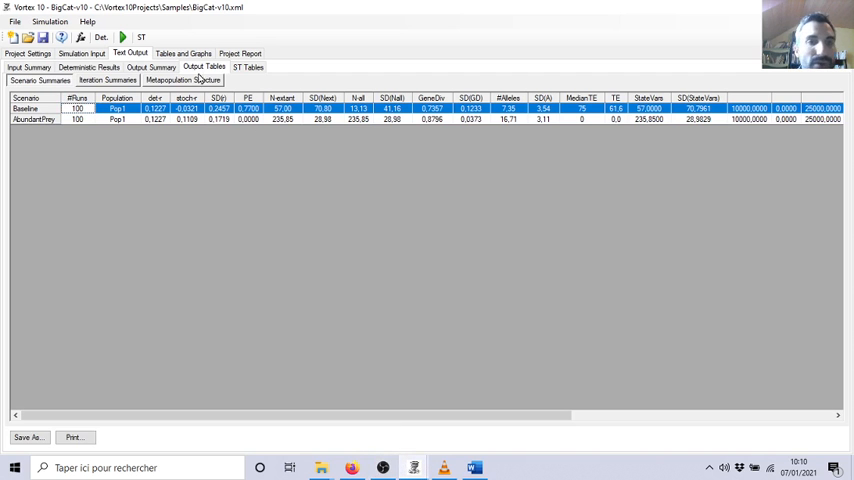
- Plot P[survive] vs Year in Tables and Graphs with SD error bars
left_click(183, 53)
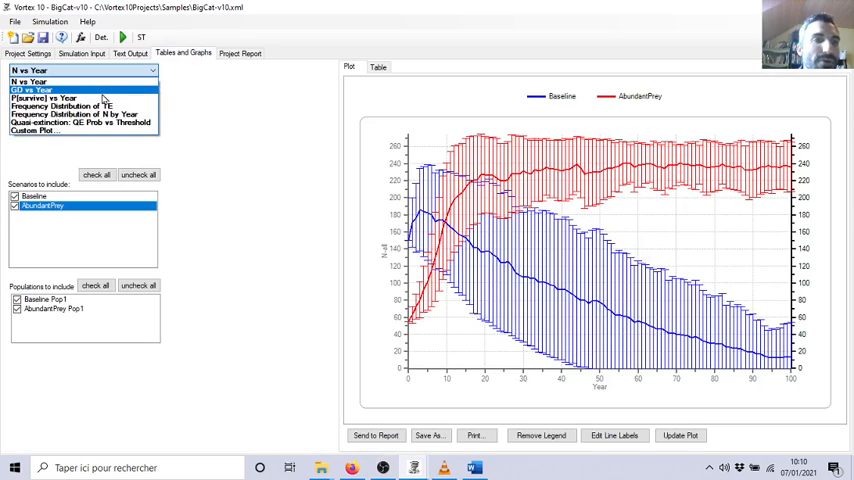
left_click(47, 98)
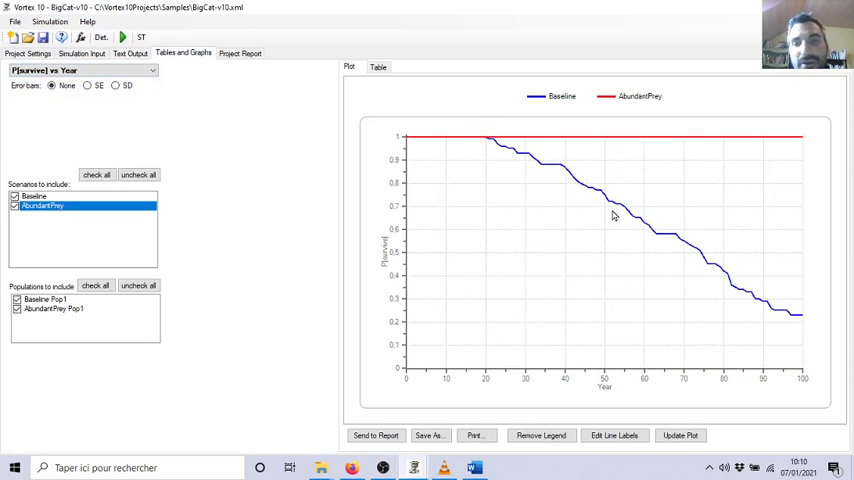
mouse_move(792, 318)
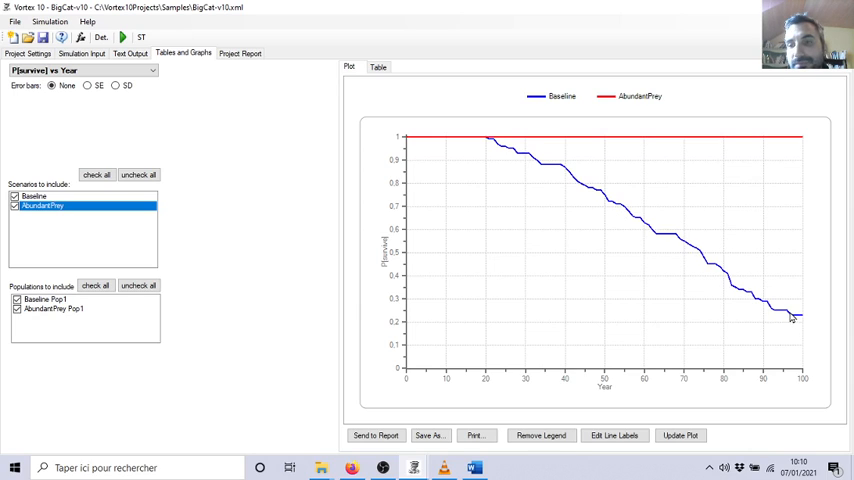
mouse_move(548, 127)
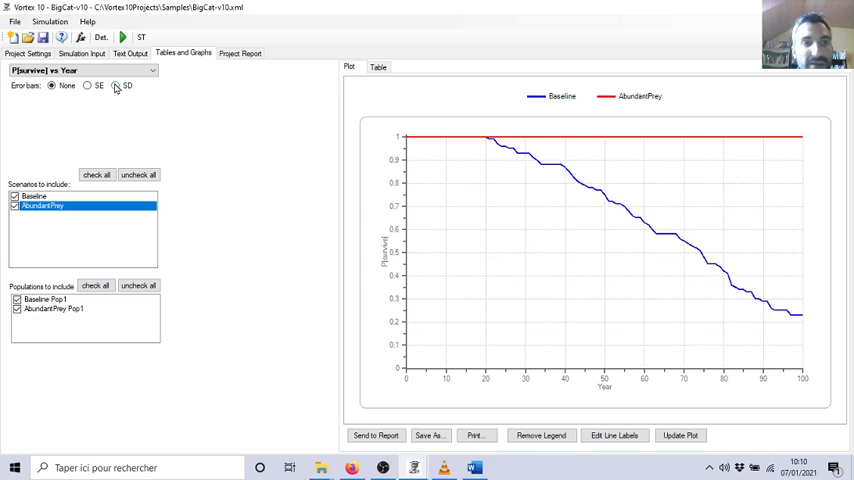
left_click(115, 85)
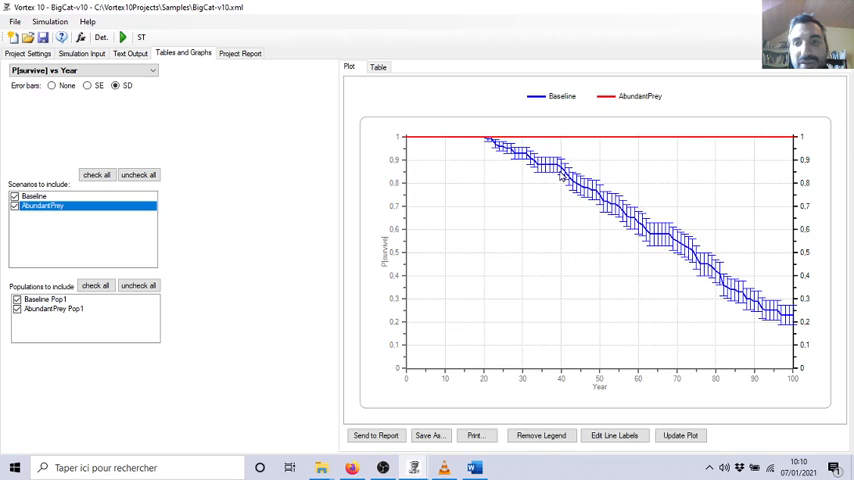
mouse_move(778, 313)
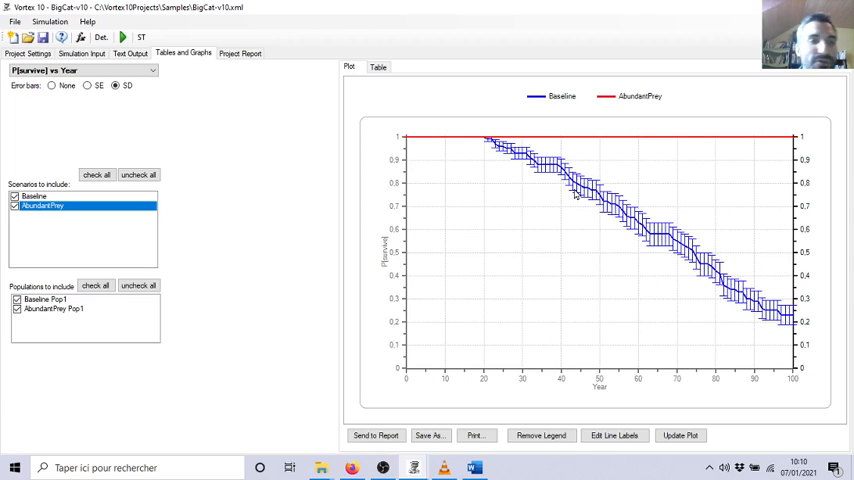
left_click(80, 70)
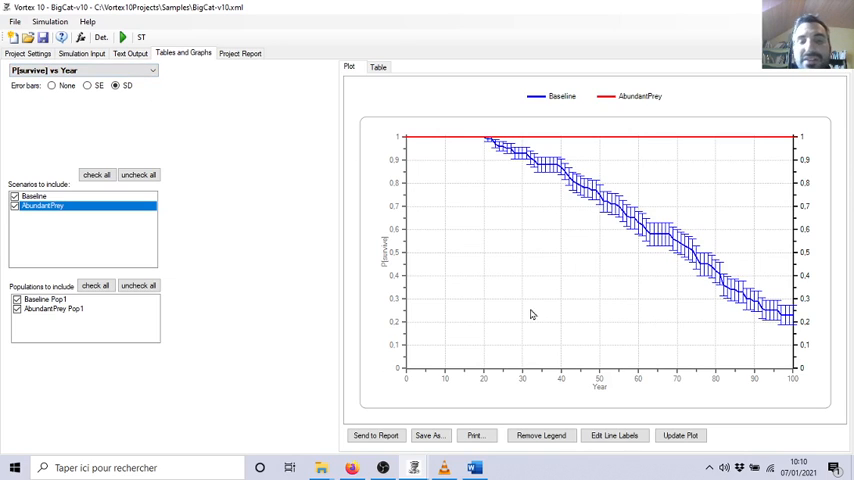
mouse_move(462, 216)
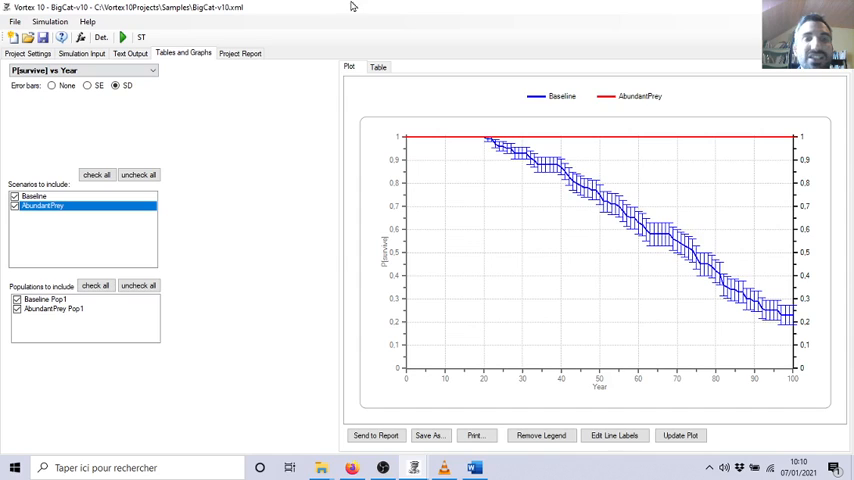
mouse_move(284, 268)
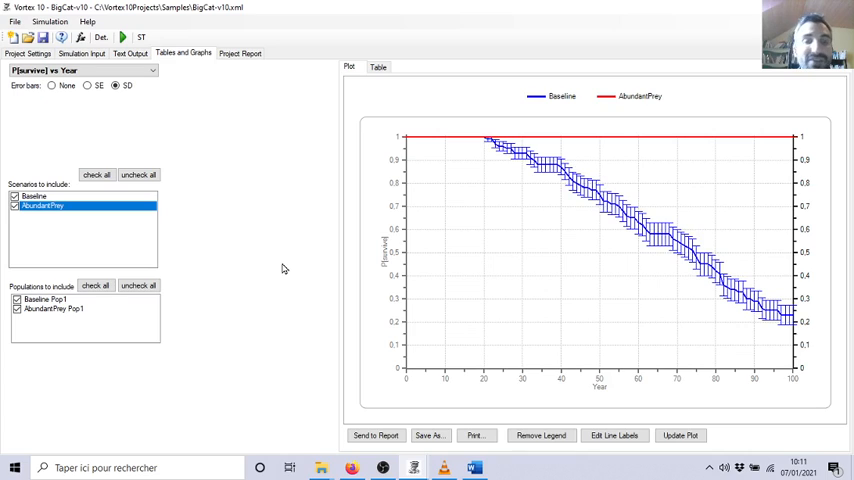
mouse_move(377, 268)
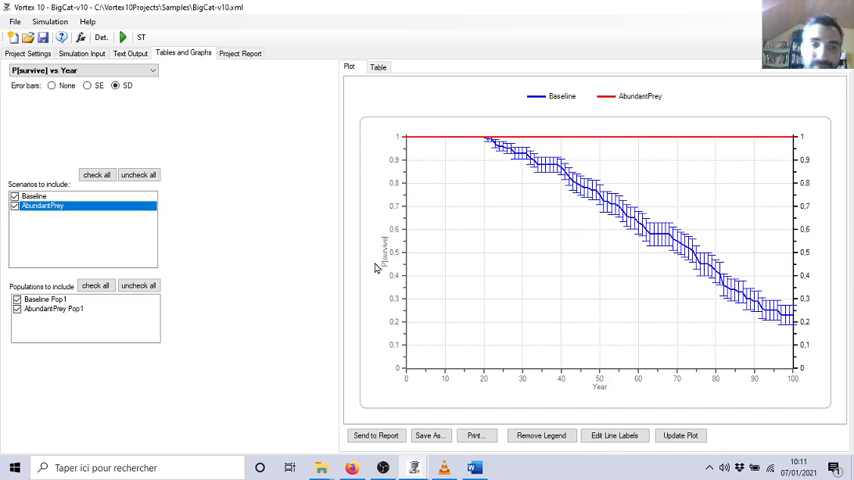
mouse_move(474, 467)
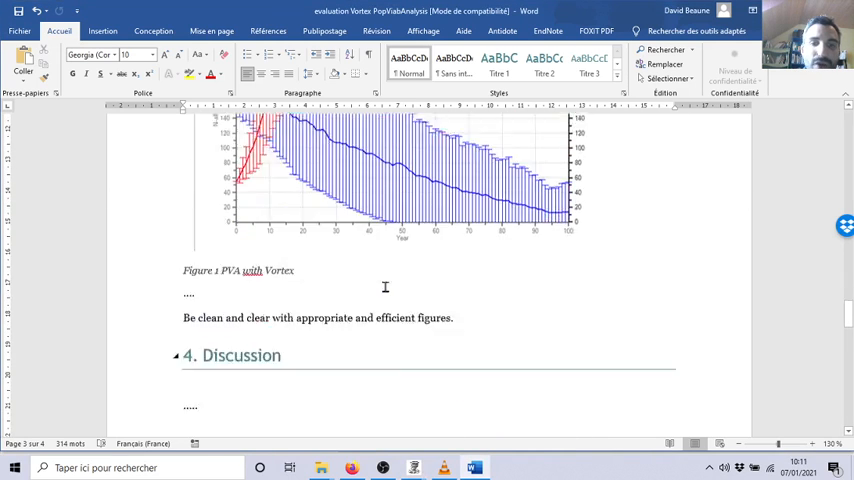
scroll("down", 3)
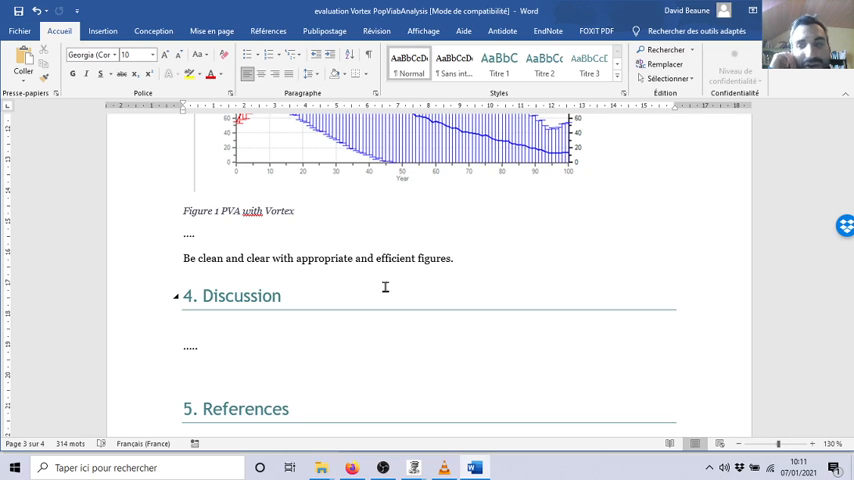
scroll("down", 3)
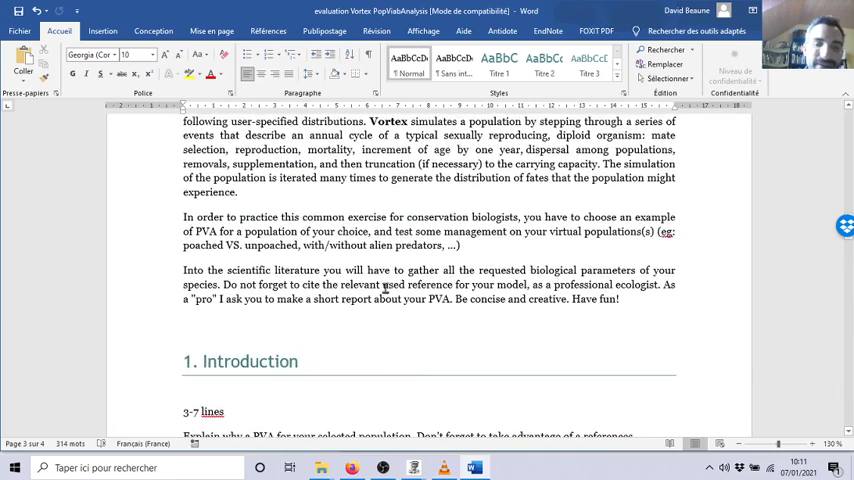
scroll("down", 3)
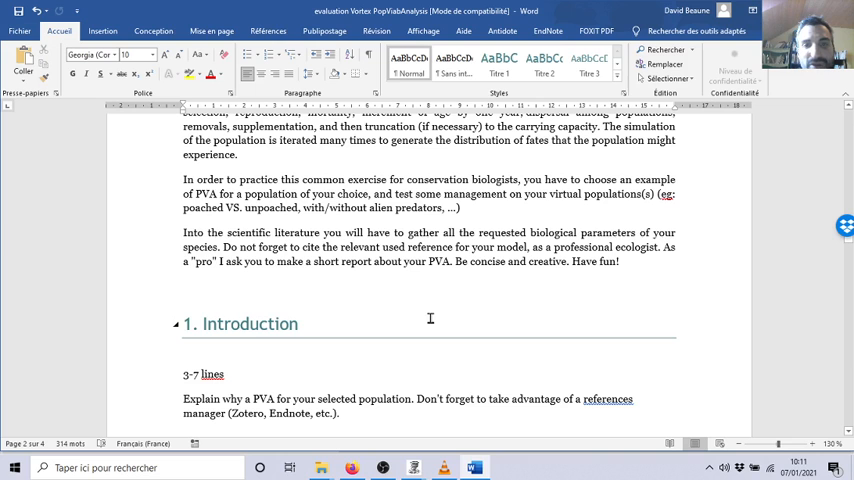
scroll("down", 3)
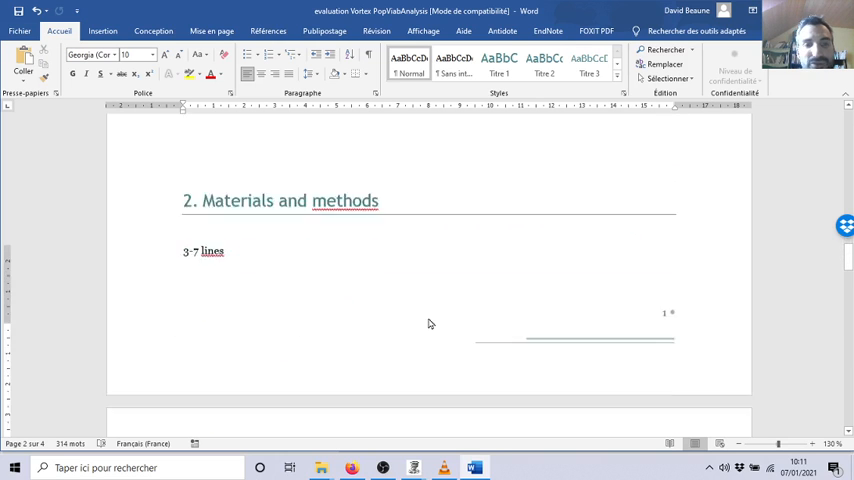
scroll("down", 3)
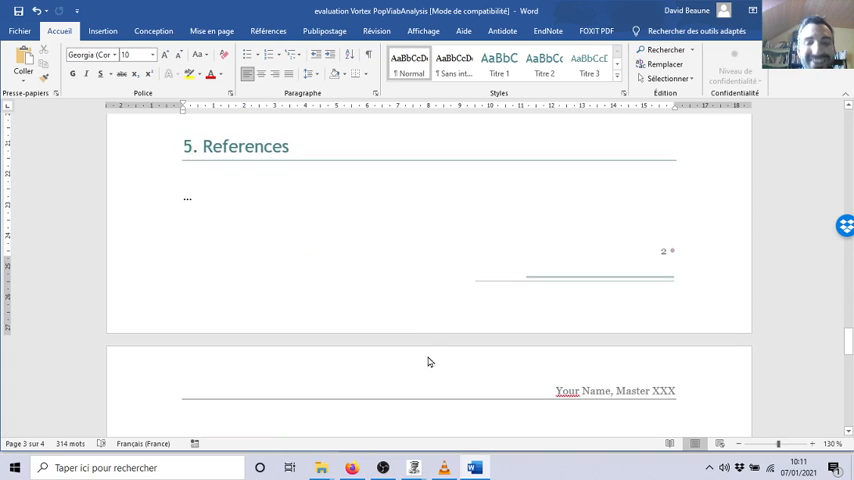